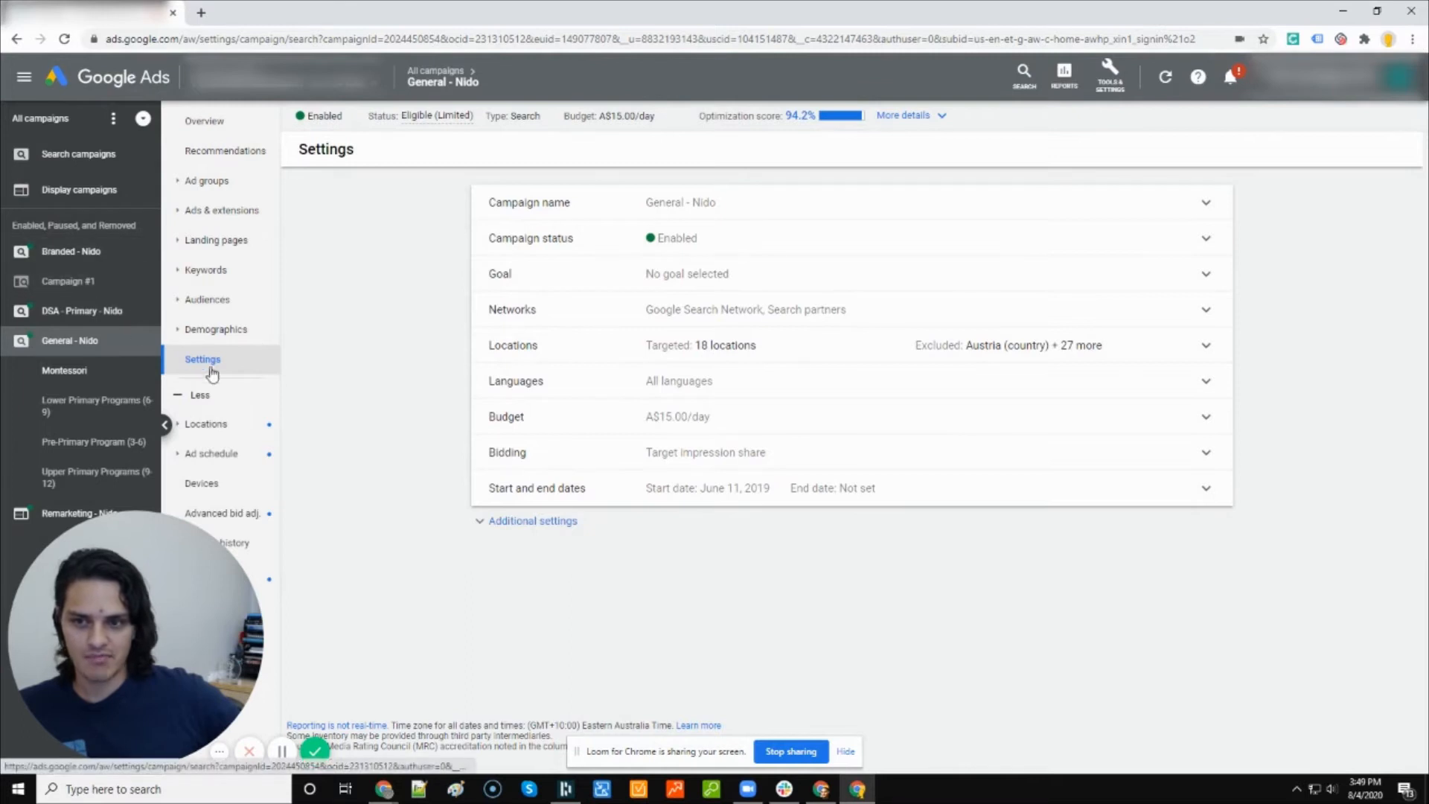
{"action": "mouse_move", "coordinate": [486, 430]}
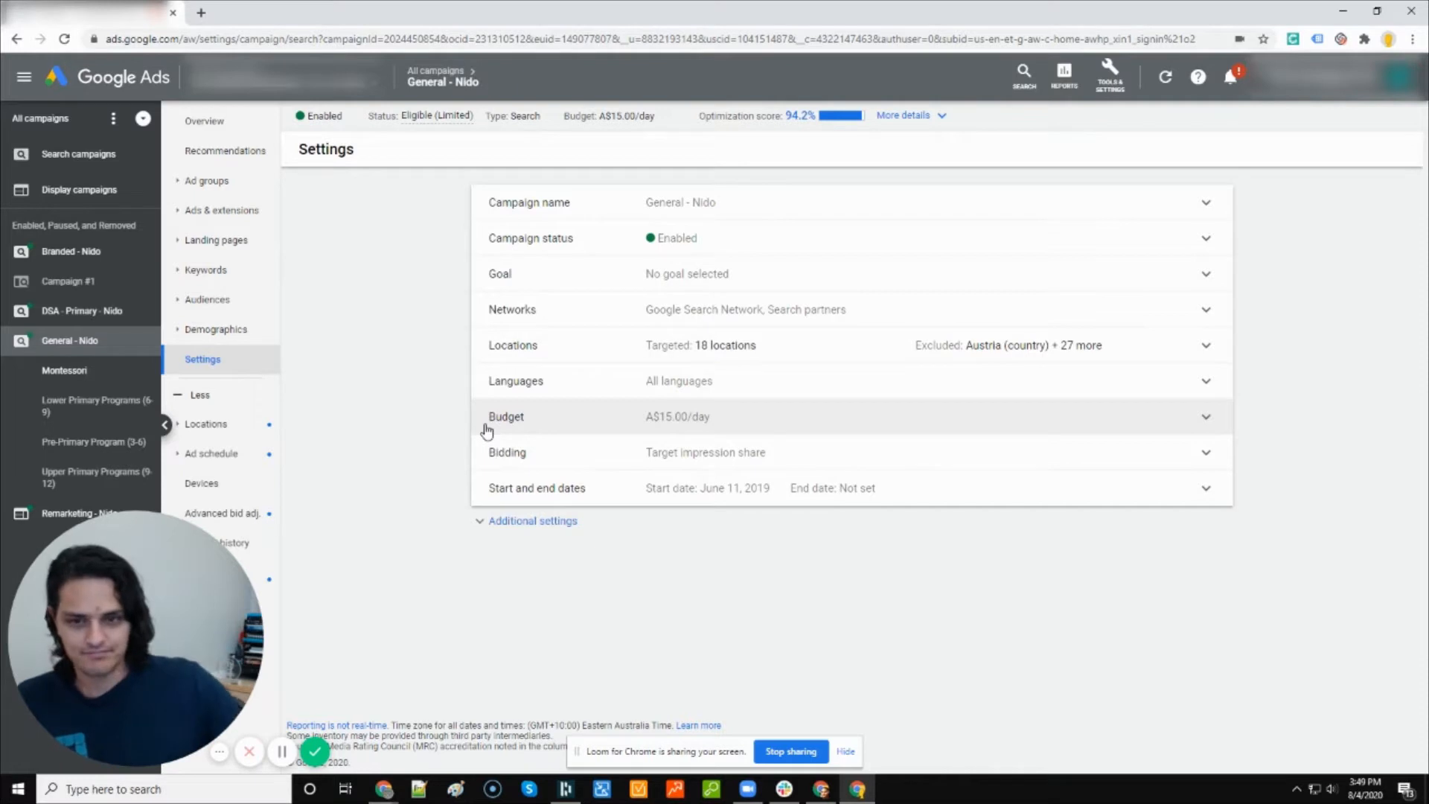
{"action": "mouse_move", "coordinate": [535, 426]}
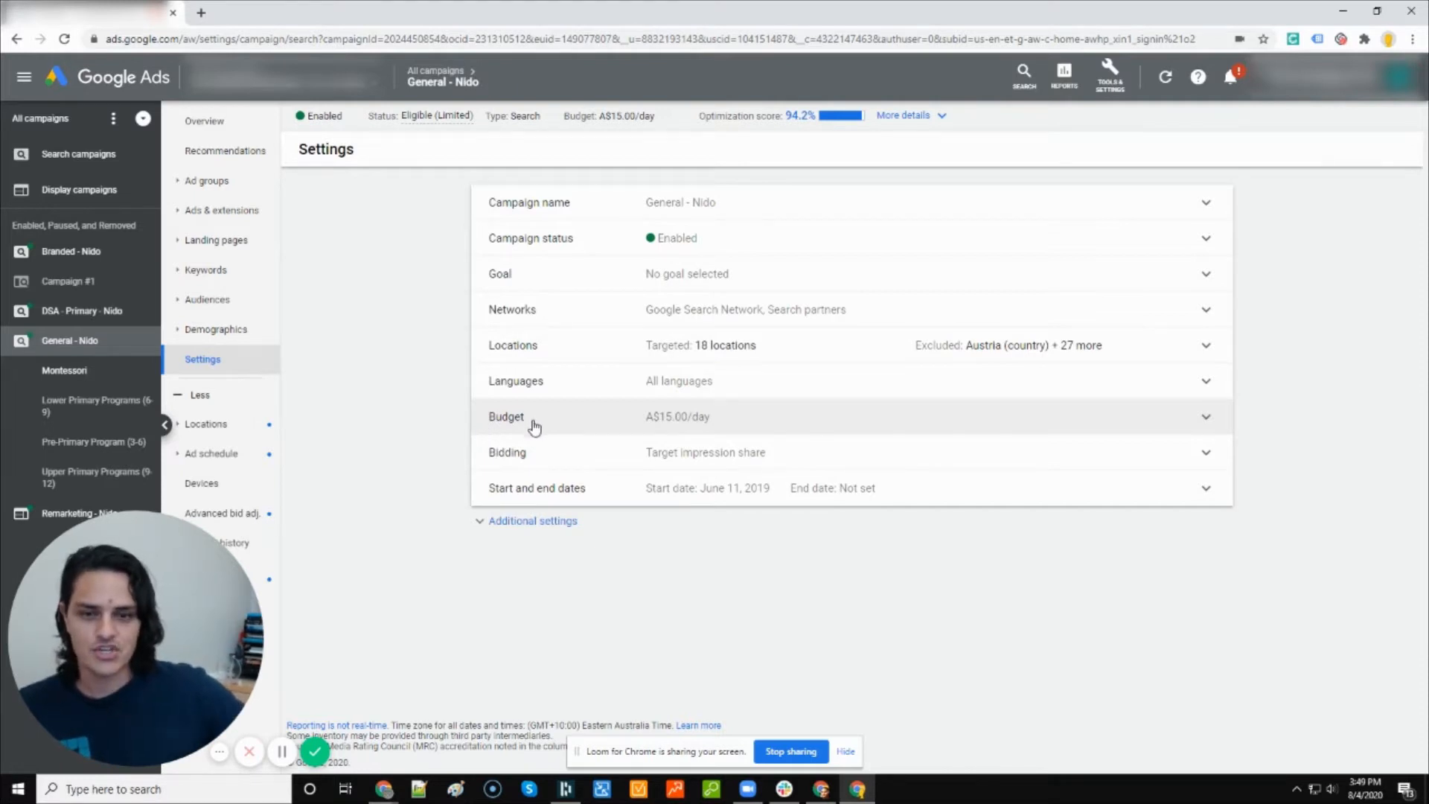
Expand General - Nido's Bidding row to see Target impression share: top of page, 100%, A$6.00 max CPC.
{"action": "left_click", "coordinate": [1204, 452]}
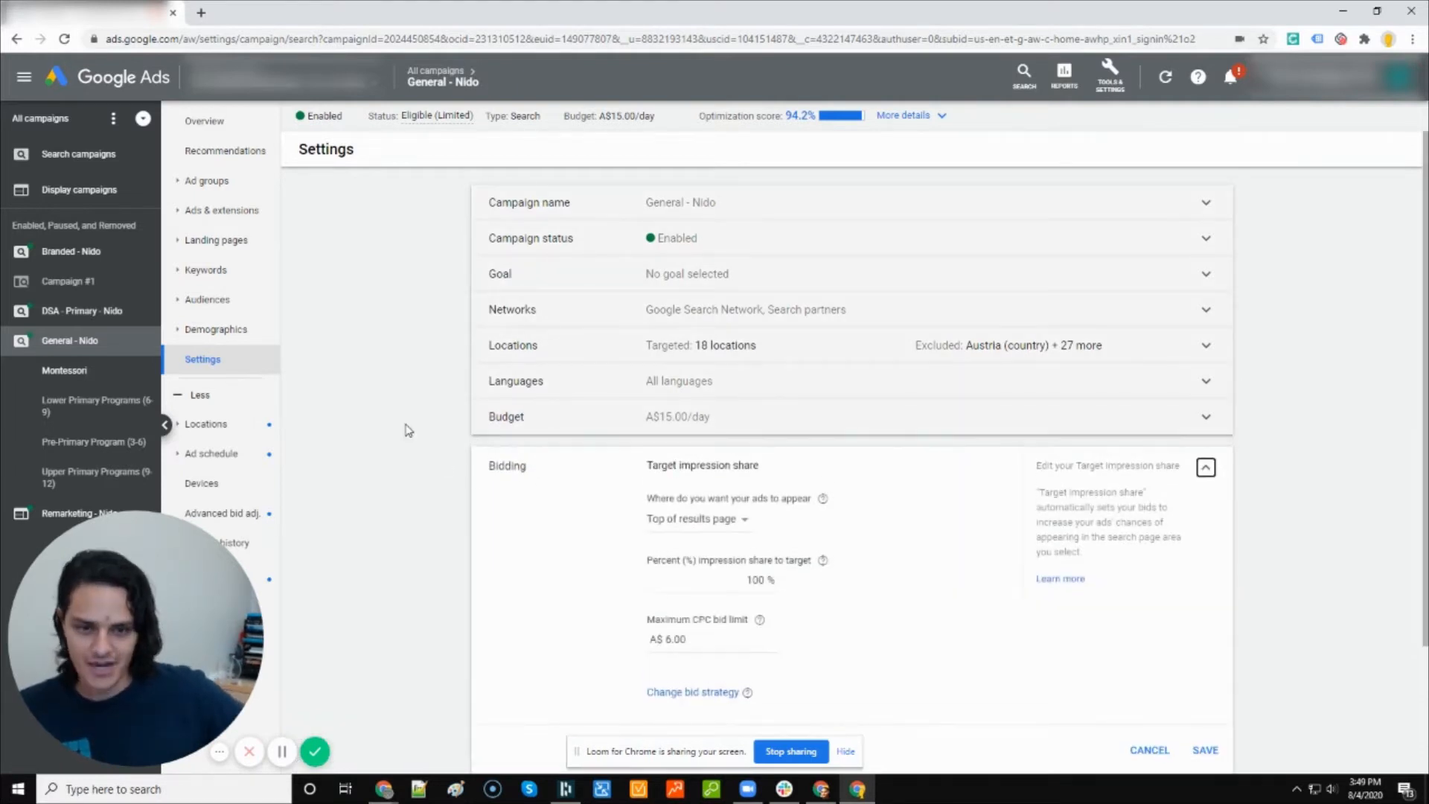
{"action": "scroll", "scroll_direction": "down", "scroll_amount": 3}
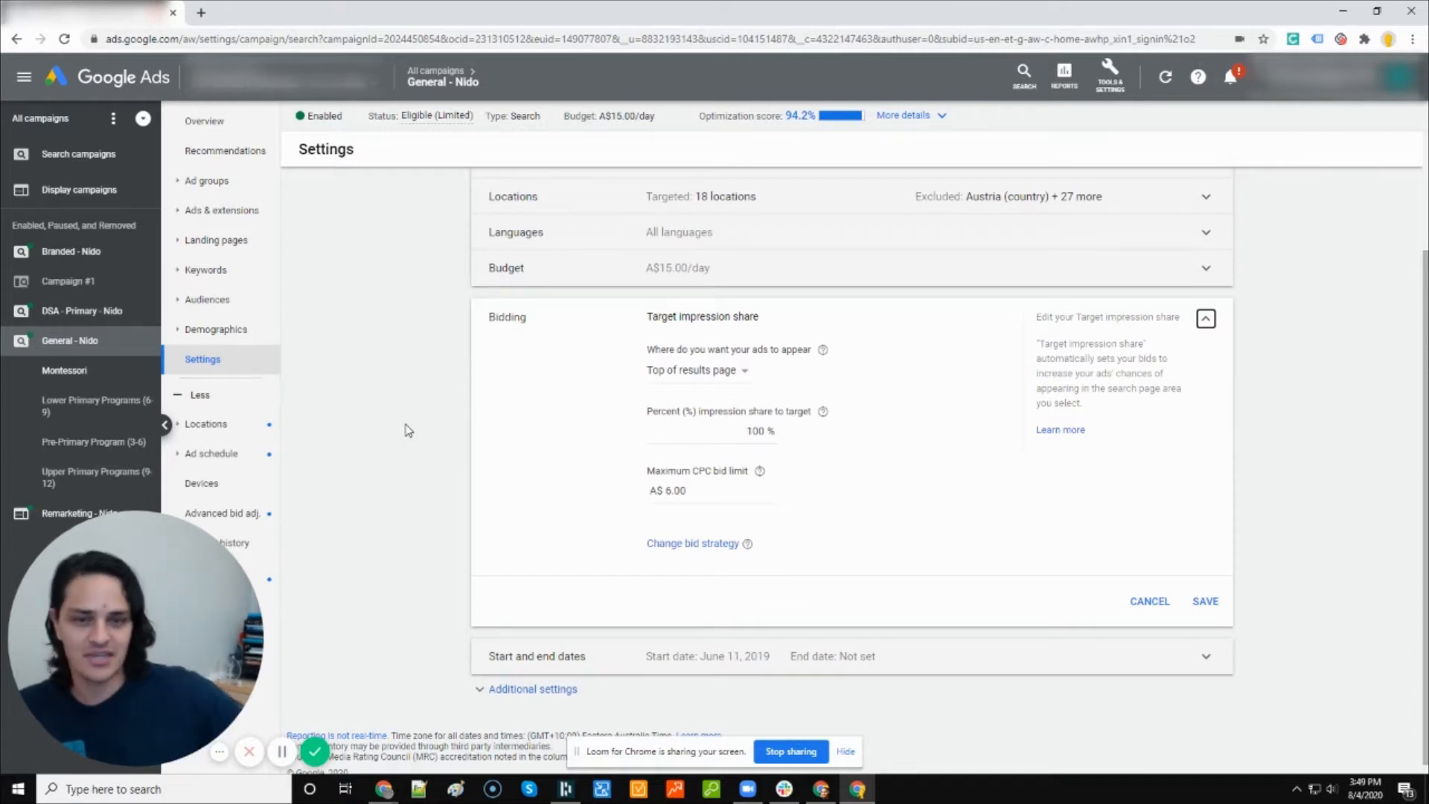
{"action": "mouse_move", "coordinate": [636, 317]}
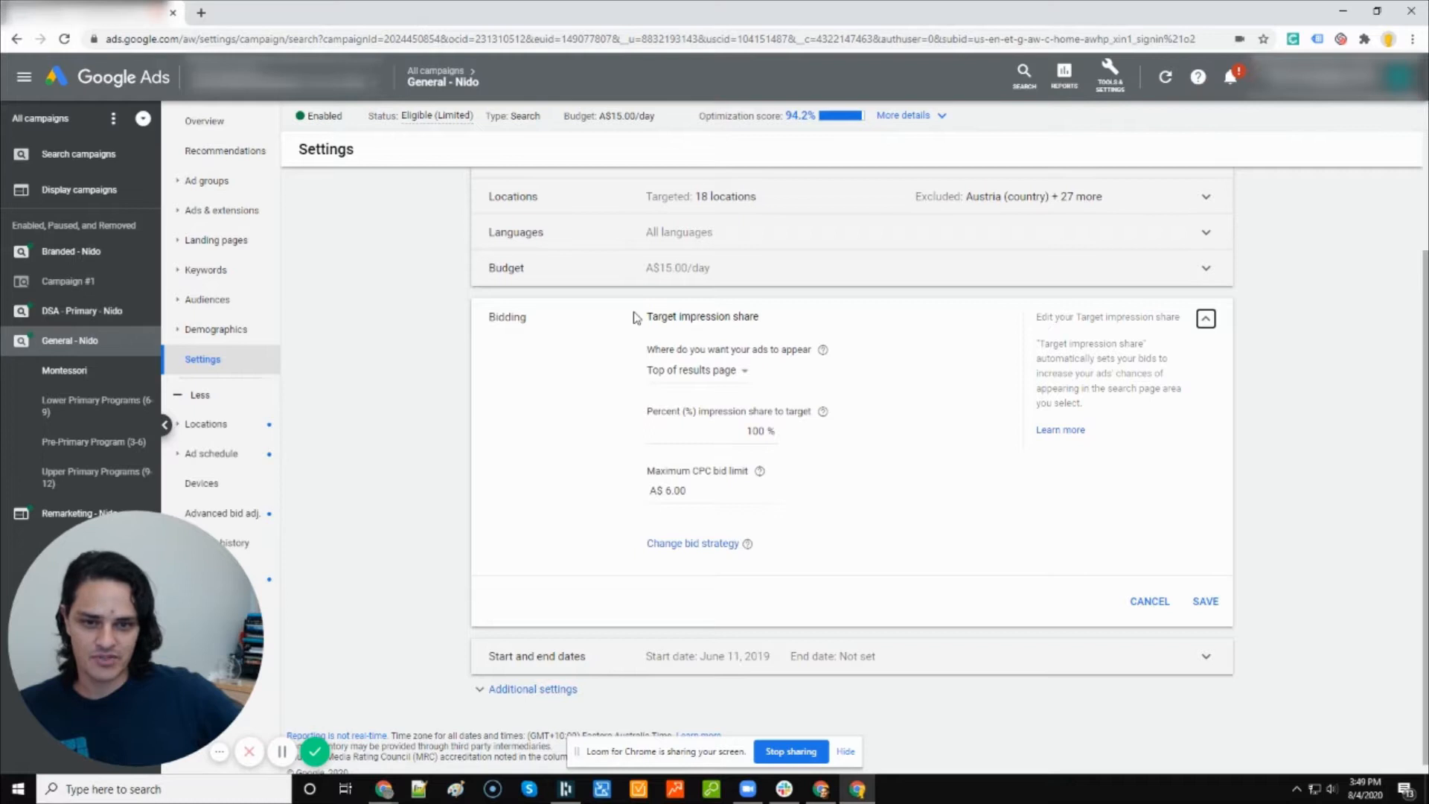
{"action": "mouse_move", "coordinate": [609, 366]}
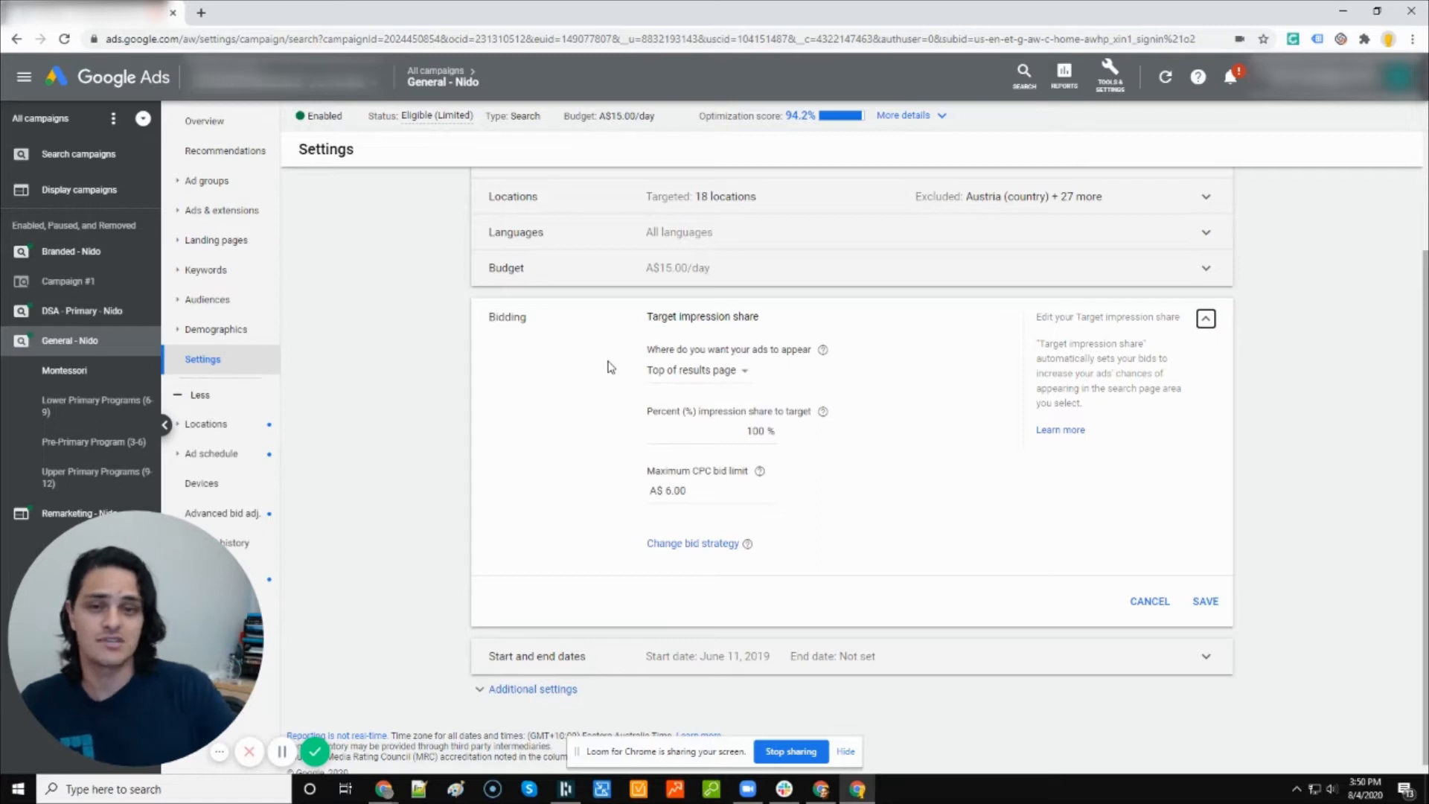
{"action": "mouse_move", "coordinate": [661, 412]}
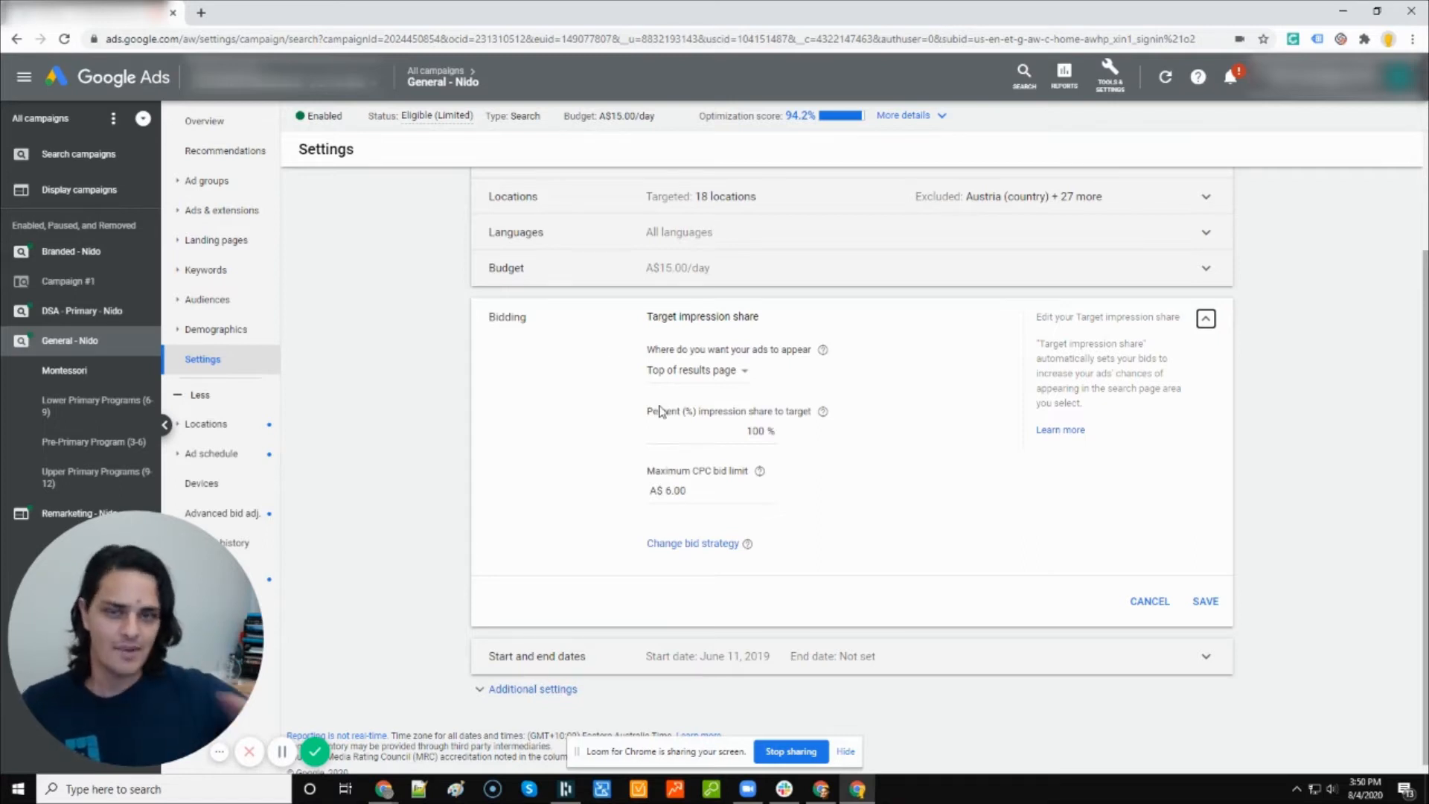
{"action": "mouse_move", "coordinate": [671, 544]}
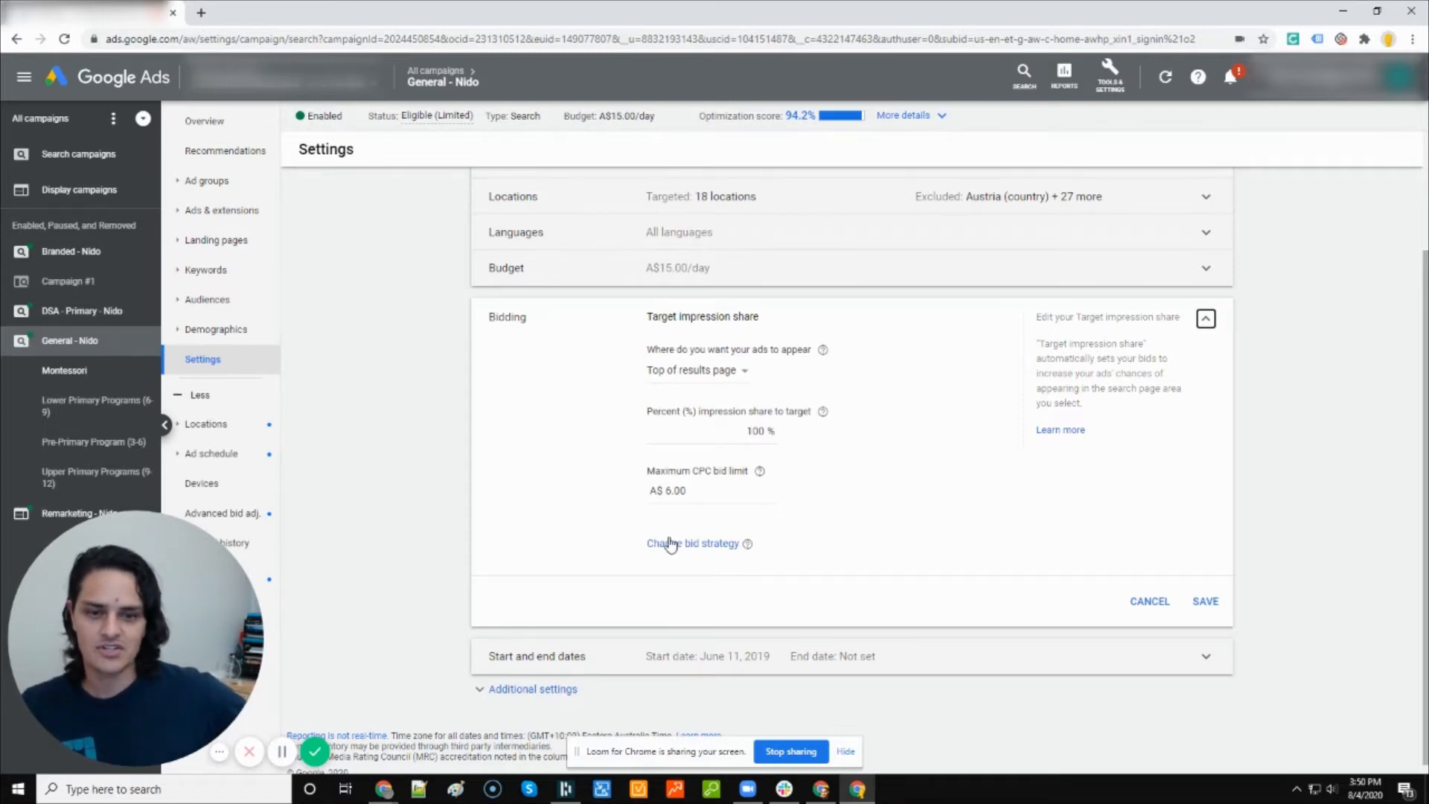
Start changing the bid strategy and browse the focus options, leaving Impression share selected.
{"action": "left_click", "coordinate": [693, 544]}
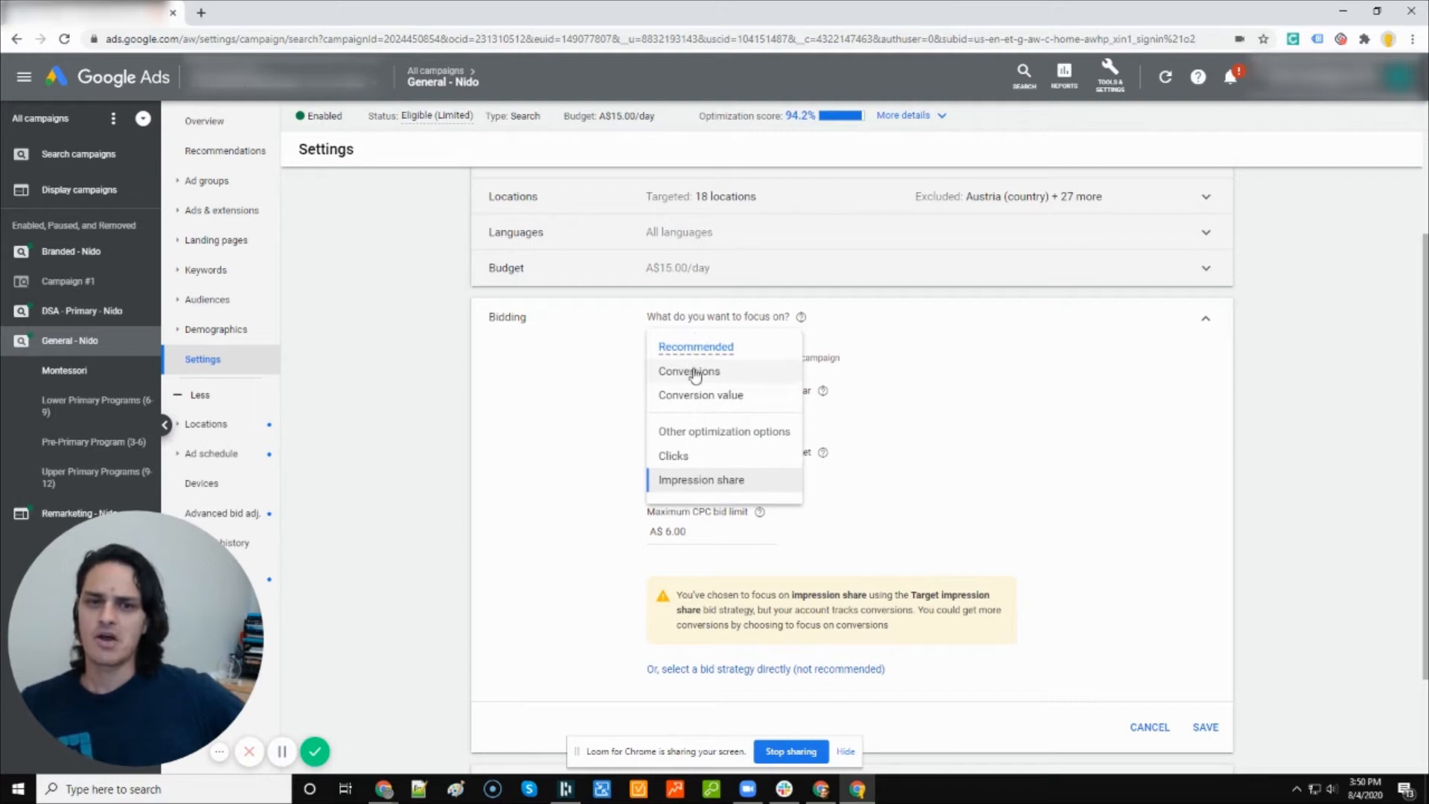
{"action": "mouse_move", "coordinate": [699, 394]}
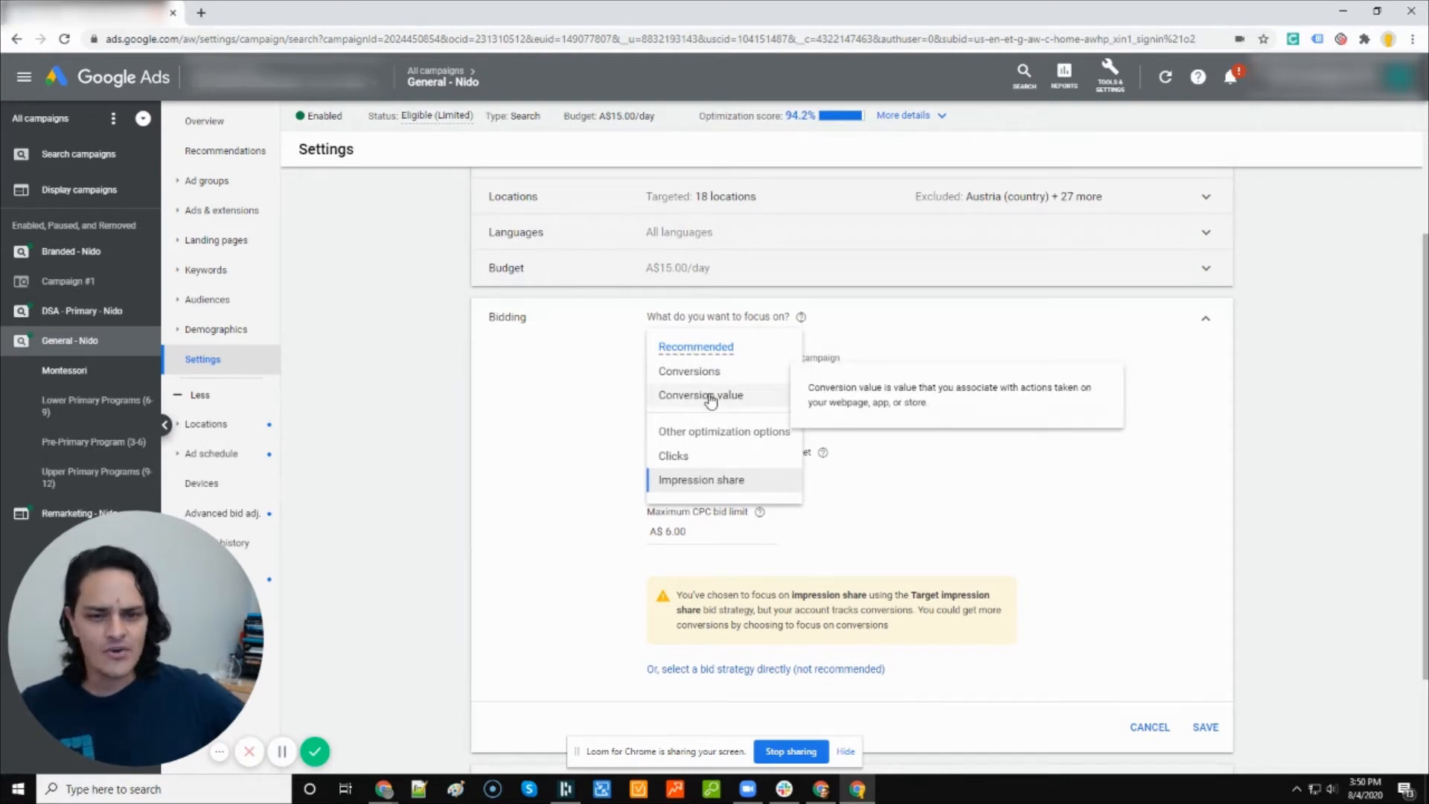
{"action": "mouse_move", "coordinate": [588, 393]}
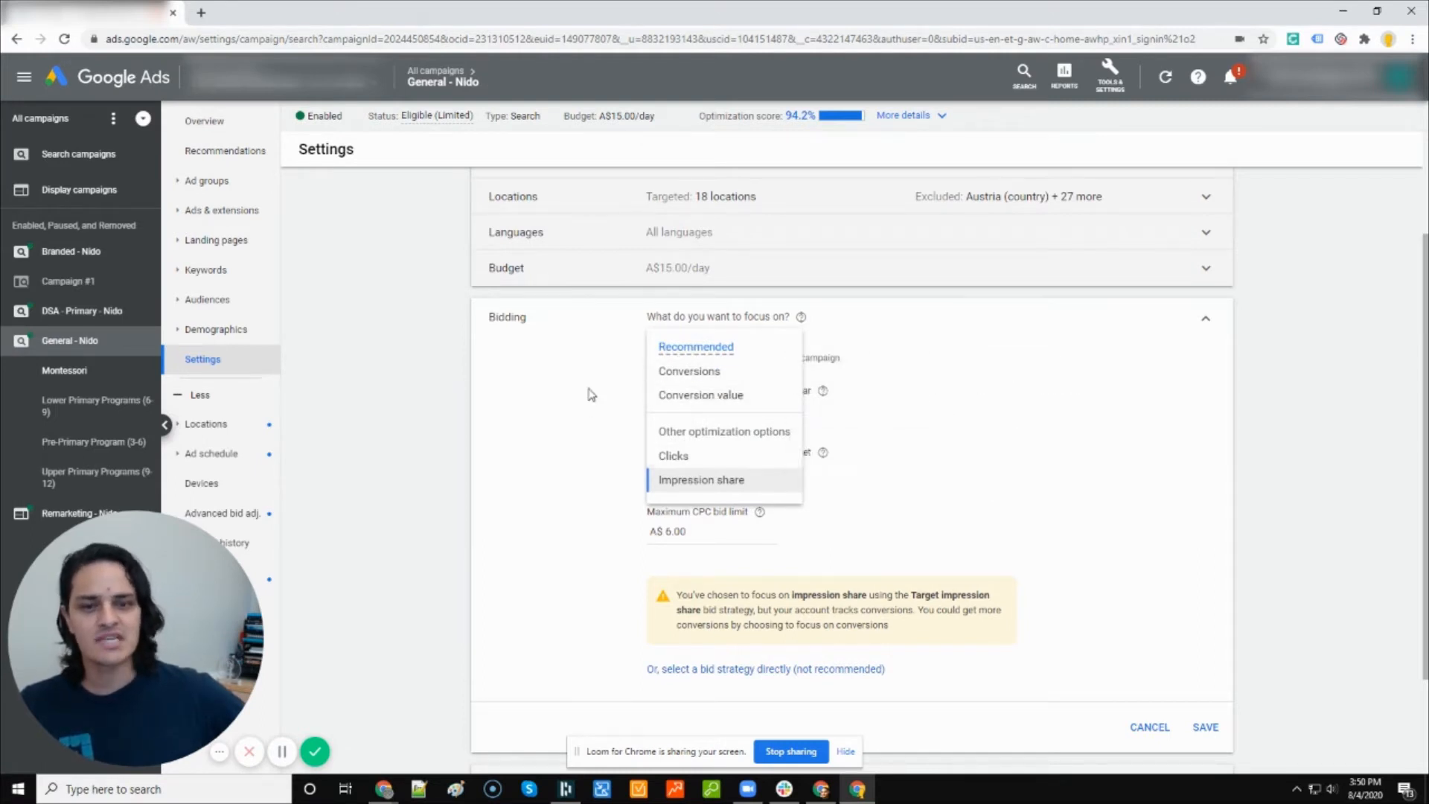
{"action": "left_click", "coordinate": [701, 479]}
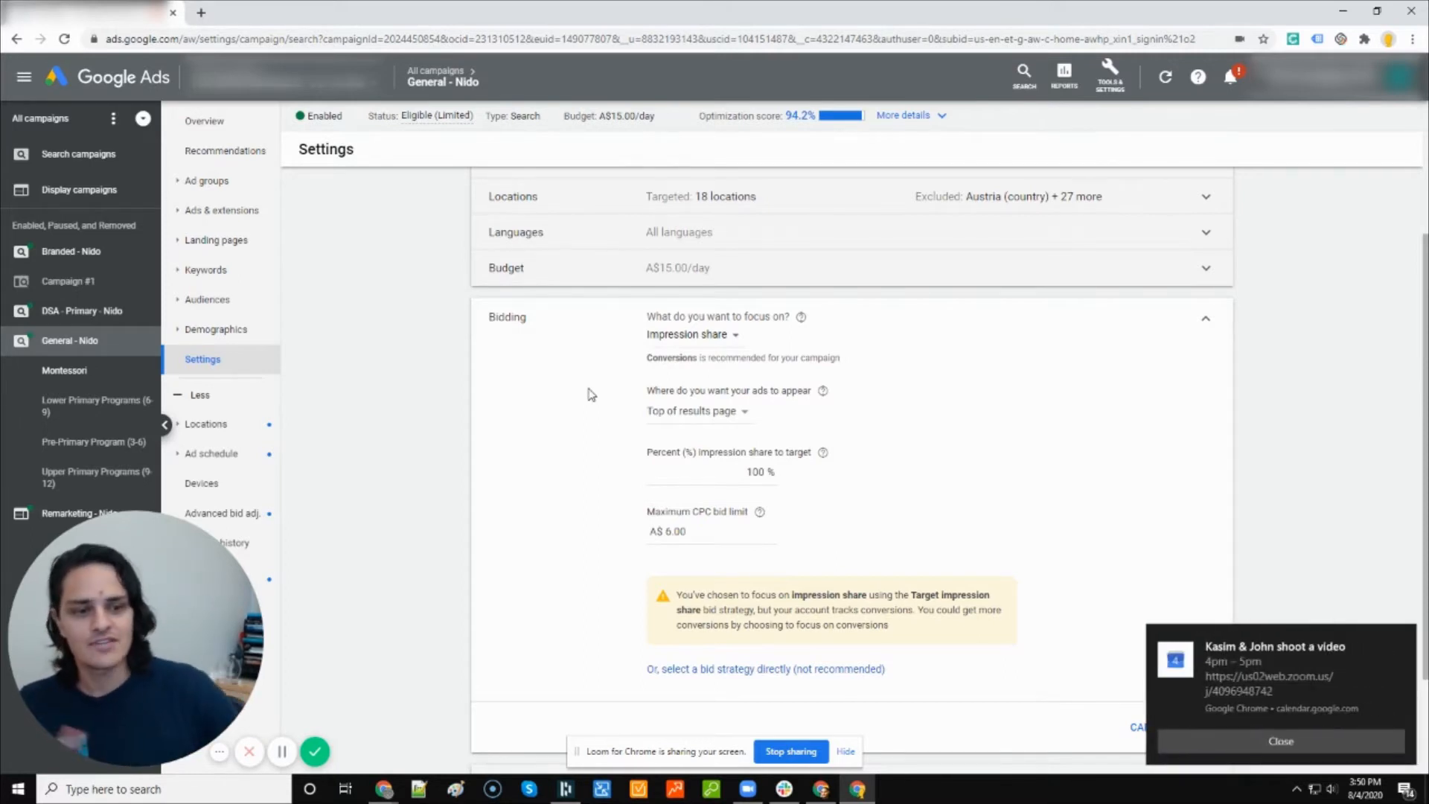
{"action": "left_click", "coordinate": [1279, 742]}
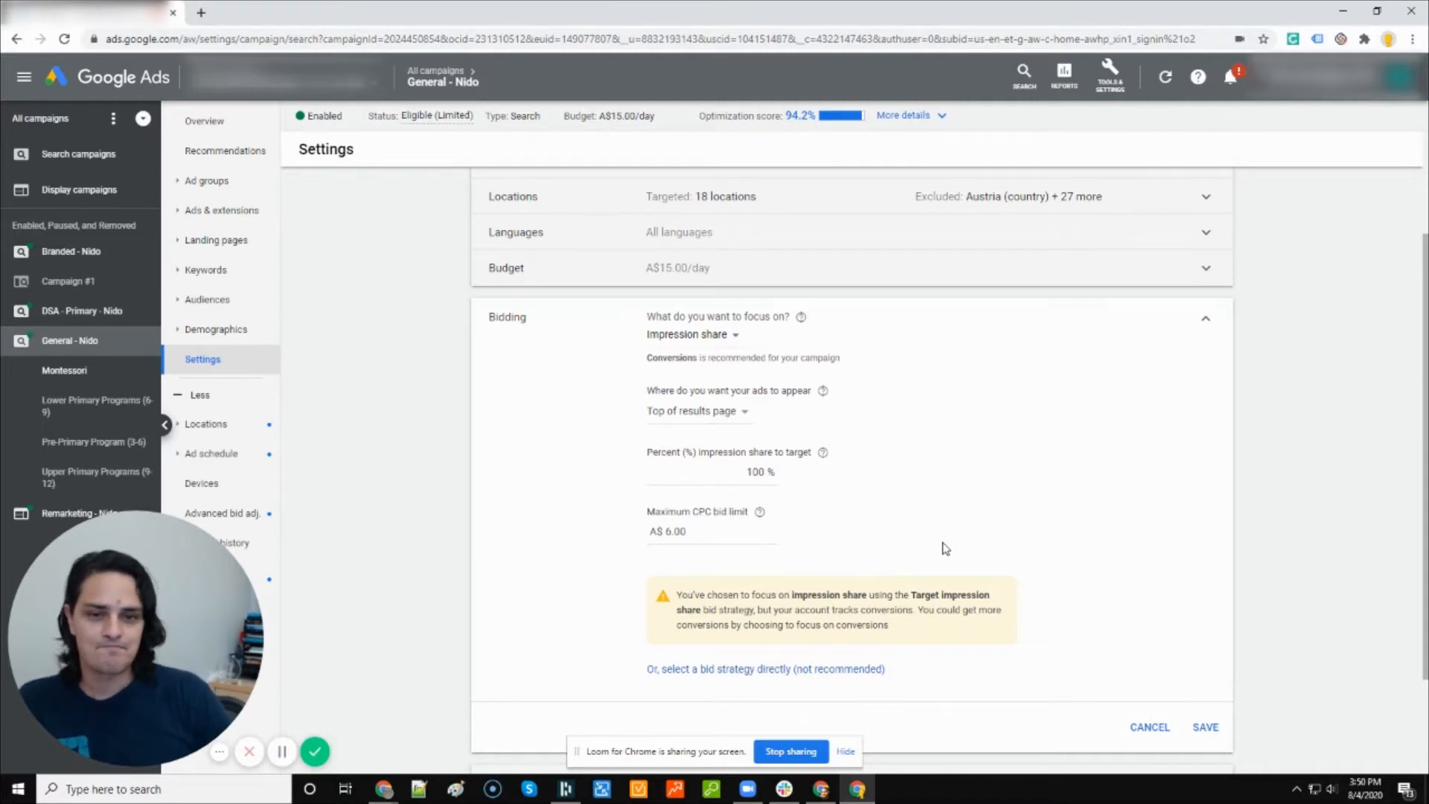
{"action": "mouse_move", "coordinate": [791, 674]}
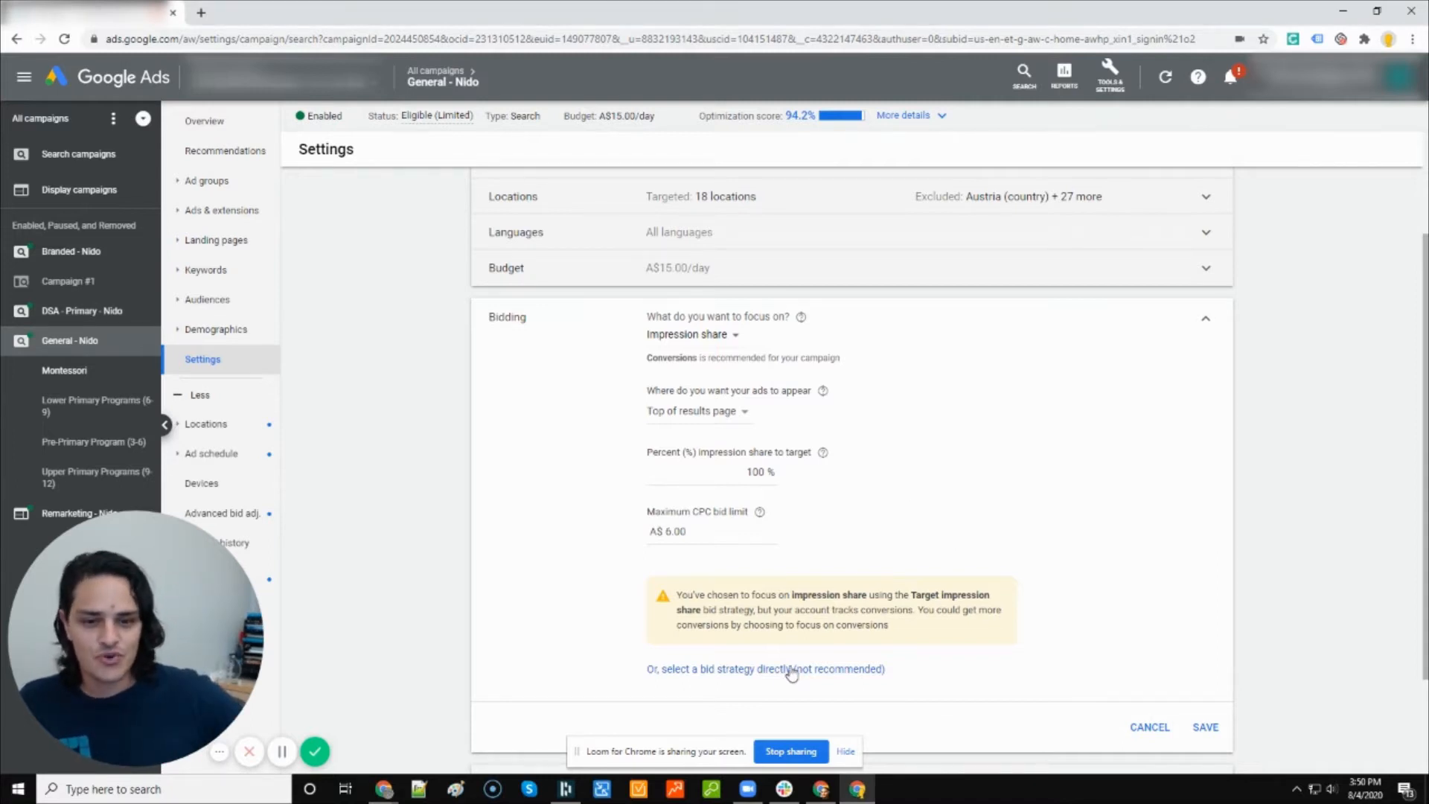
{"action": "scroll", "scroll_direction": "down", "scroll_amount": 3}
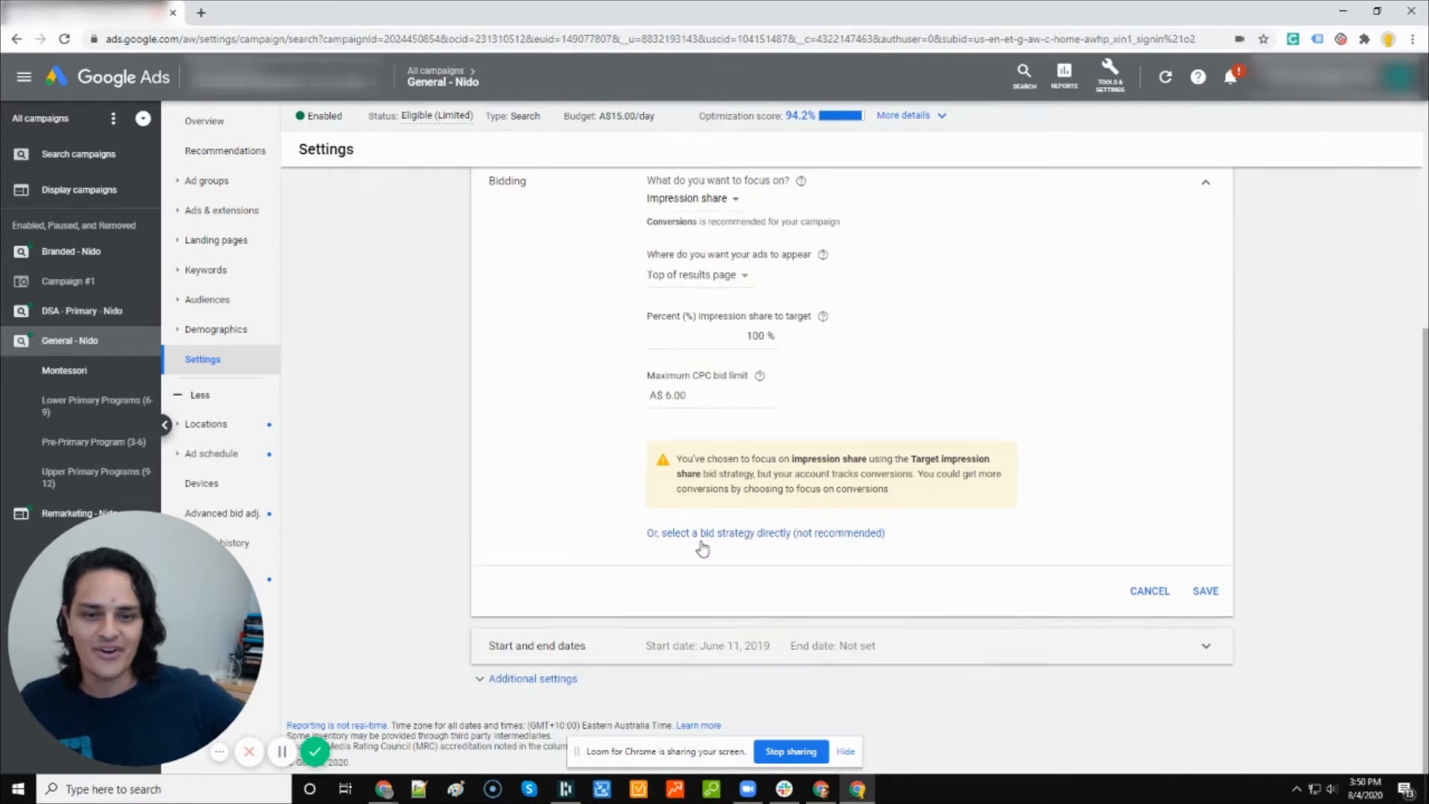
{"action": "mouse_move", "coordinate": [734, 537]}
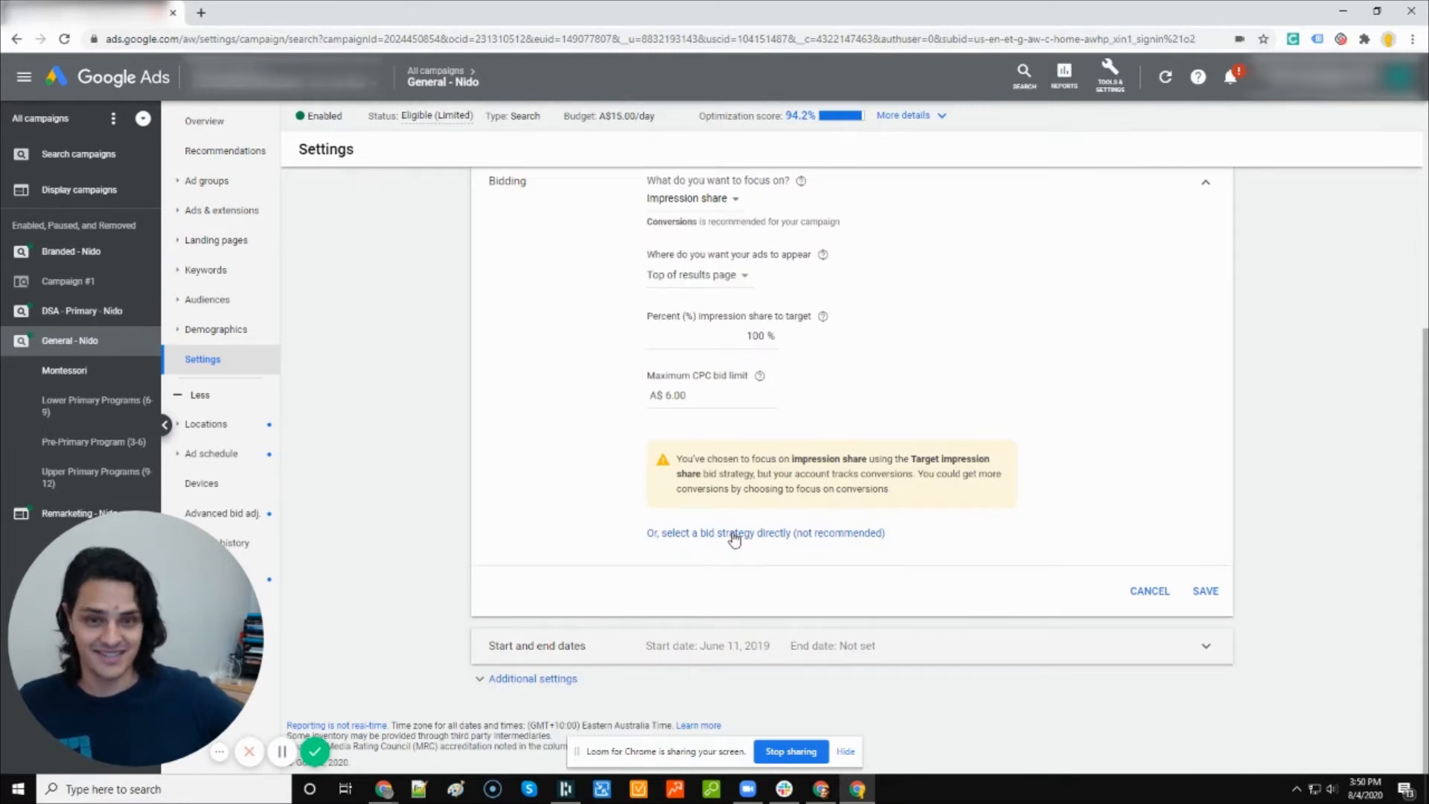
{"action": "scroll", "scroll_direction": "up", "scroll_amount": 3}
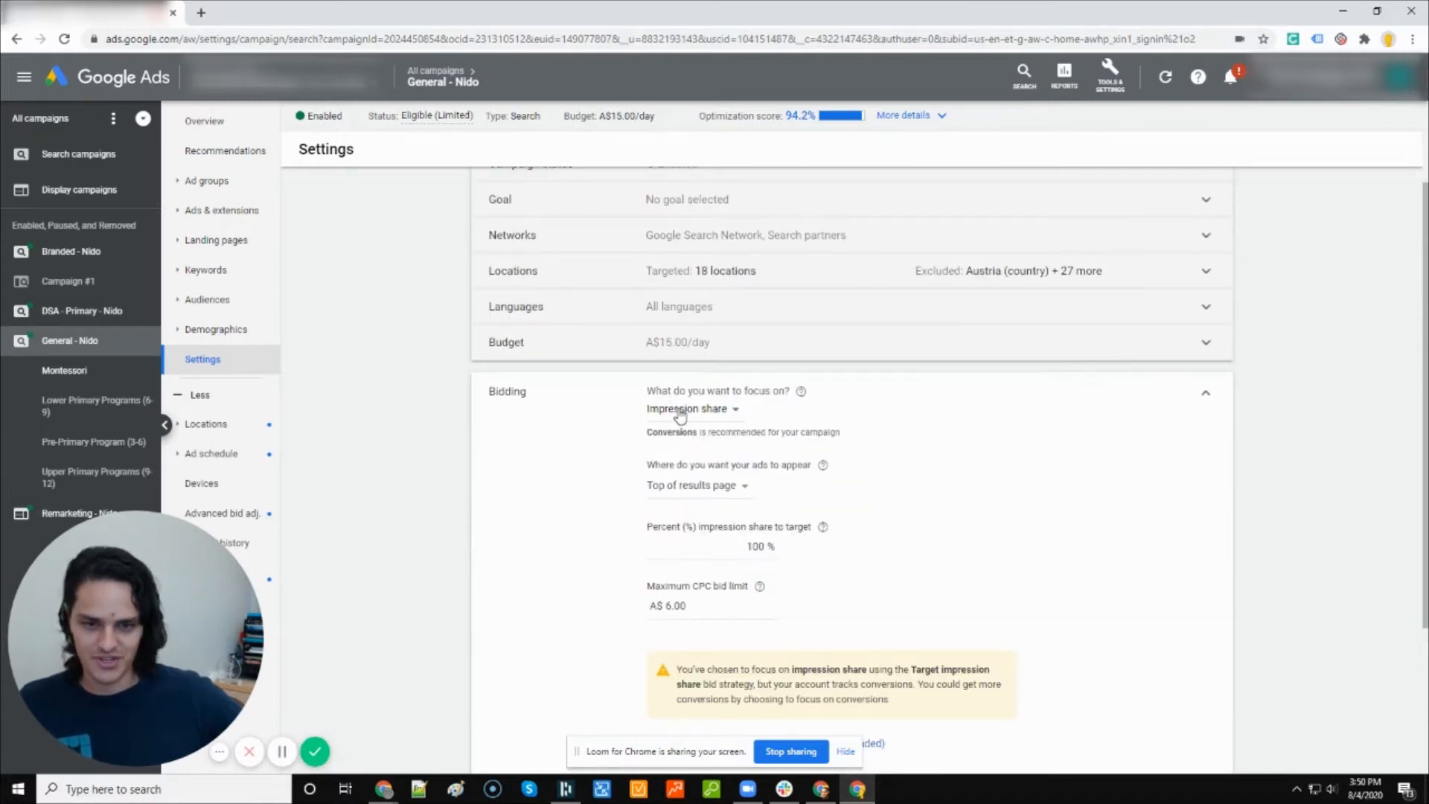
Review the bidding focus options, including conversions, and reselect Impression share.
{"action": "left_click", "coordinate": [687, 408]}
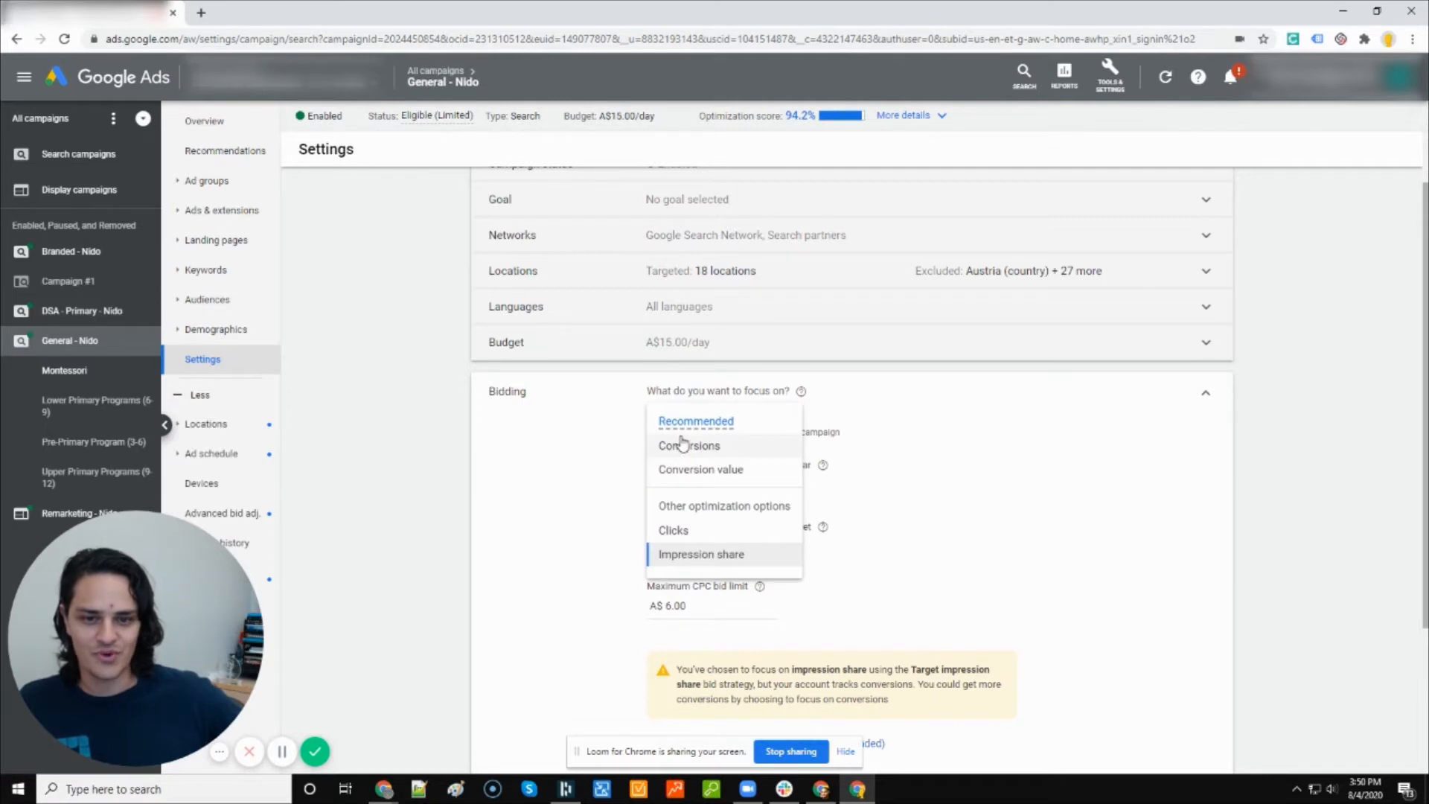
{"action": "mouse_move", "coordinate": [599, 427]}
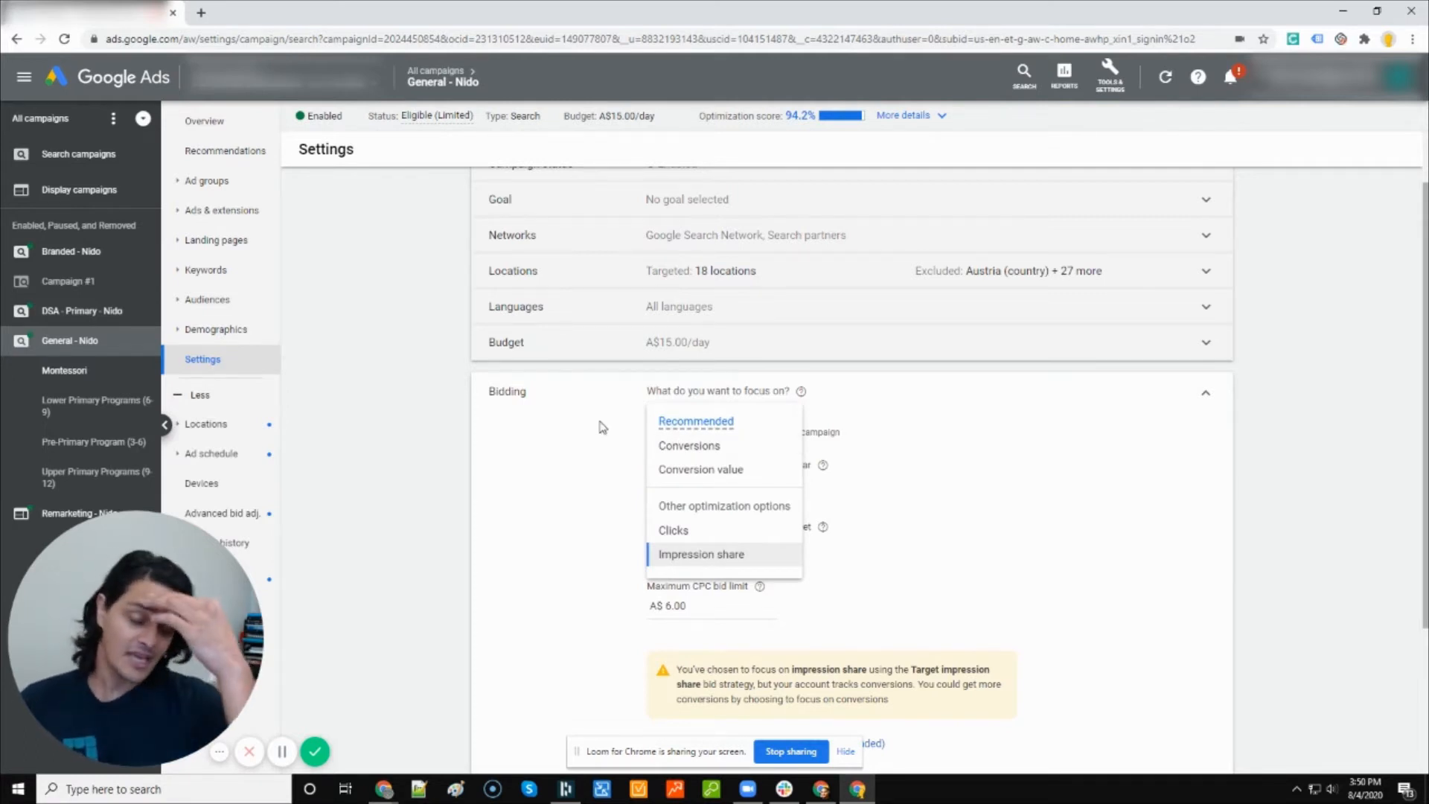
{"action": "mouse_move", "coordinate": [693, 495]}
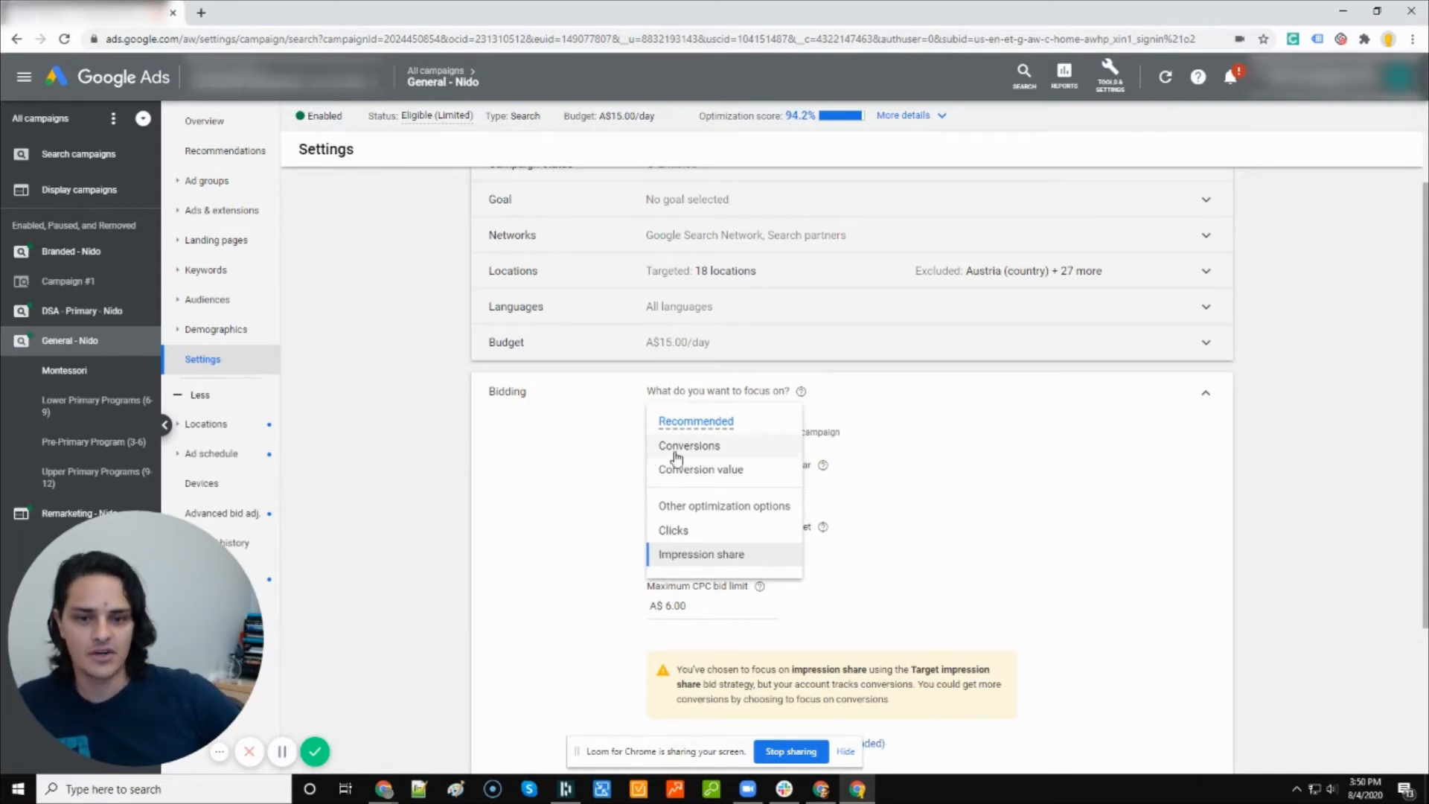
{"action": "mouse_move", "coordinate": [689, 445]}
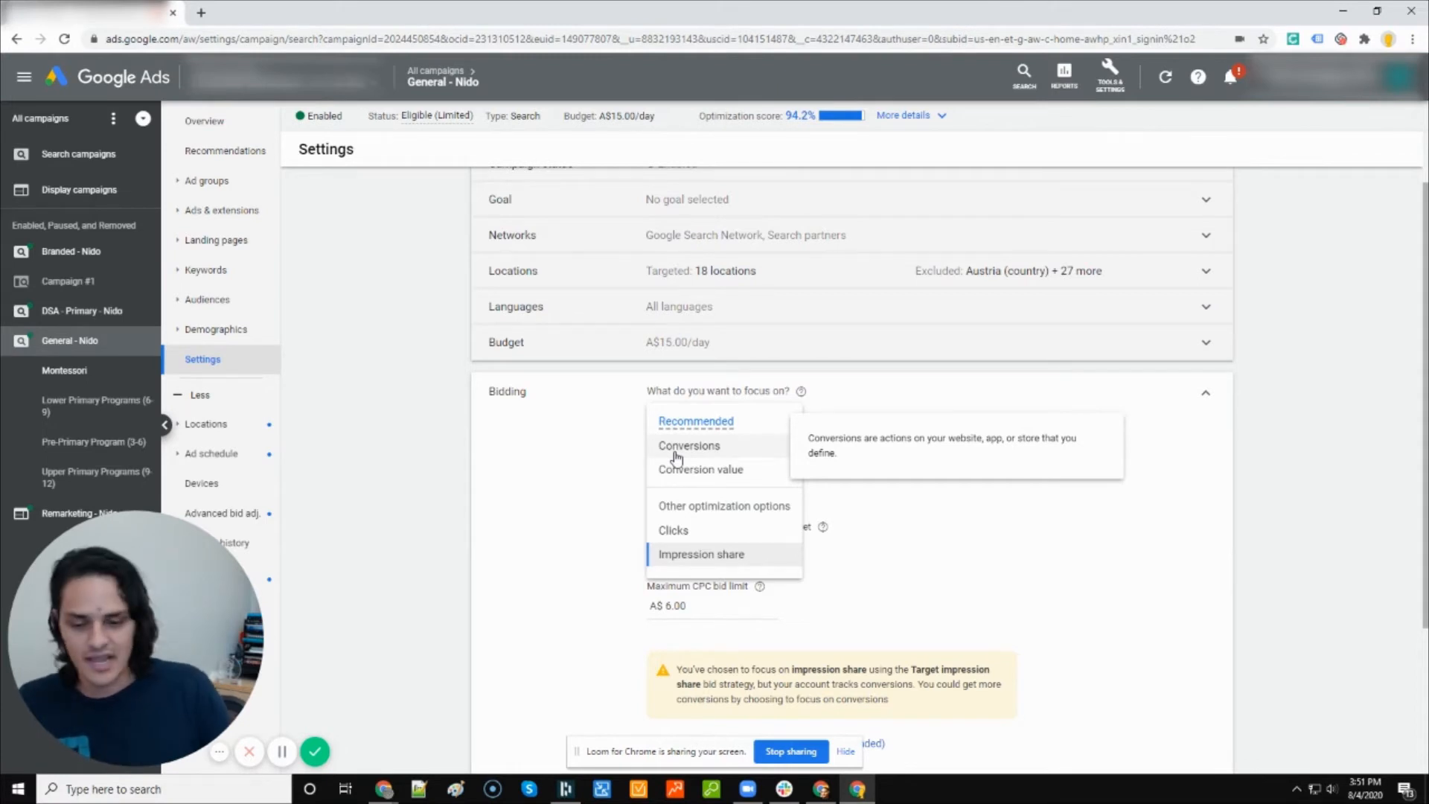
{"action": "left_click", "coordinate": [701, 554]}
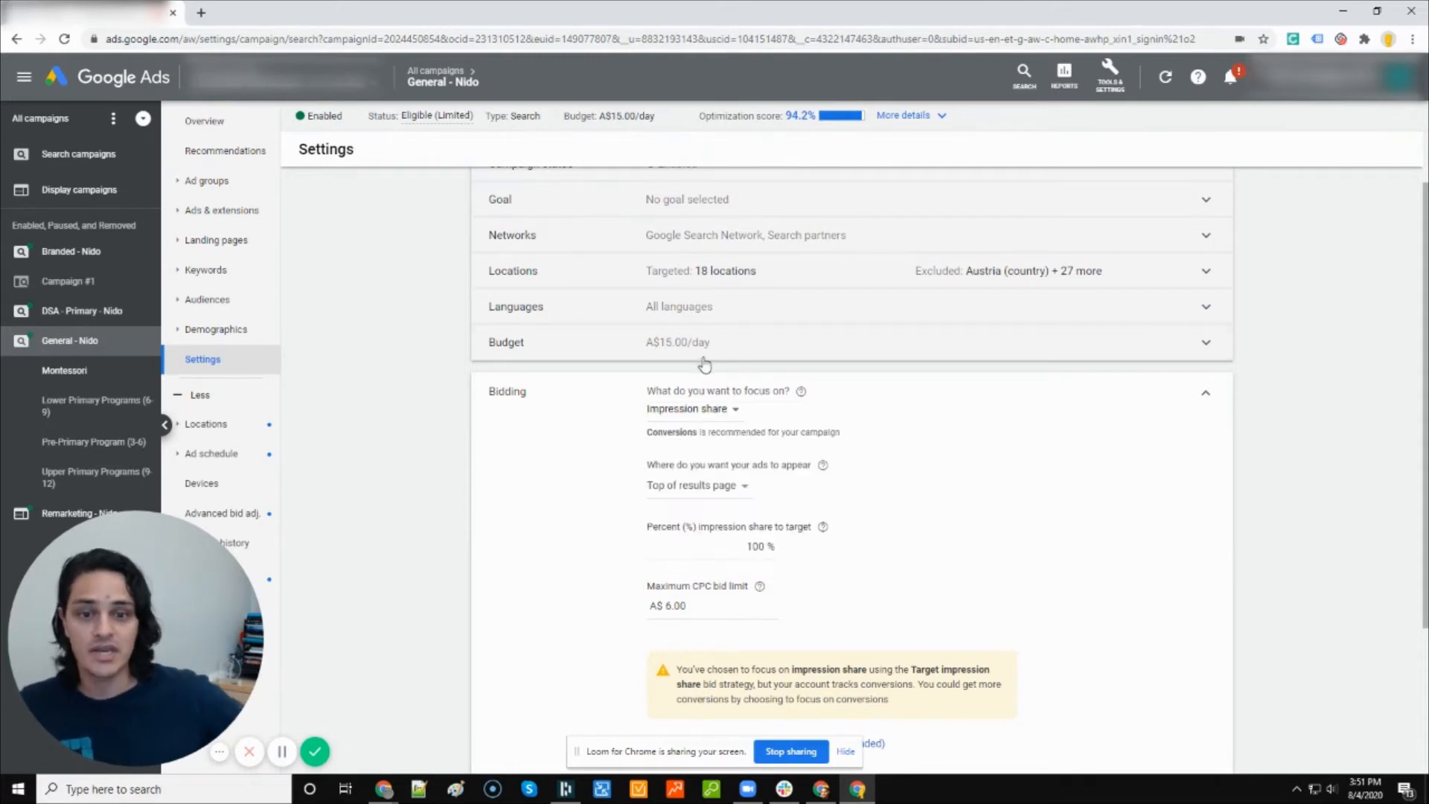
{"action": "scroll", "scroll_direction": "down", "scroll_amount": 3}
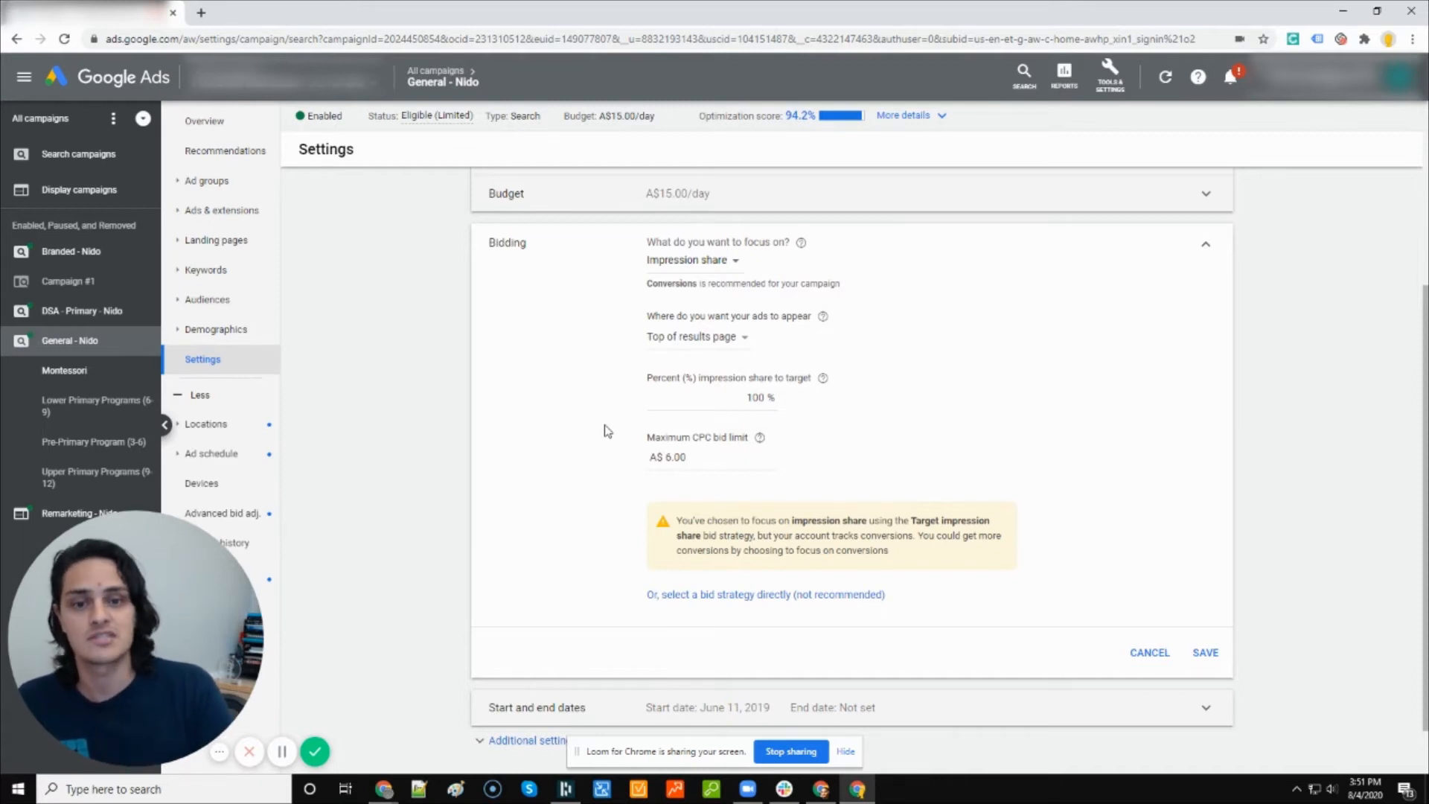
{"action": "mouse_move", "coordinate": [785, 633]}
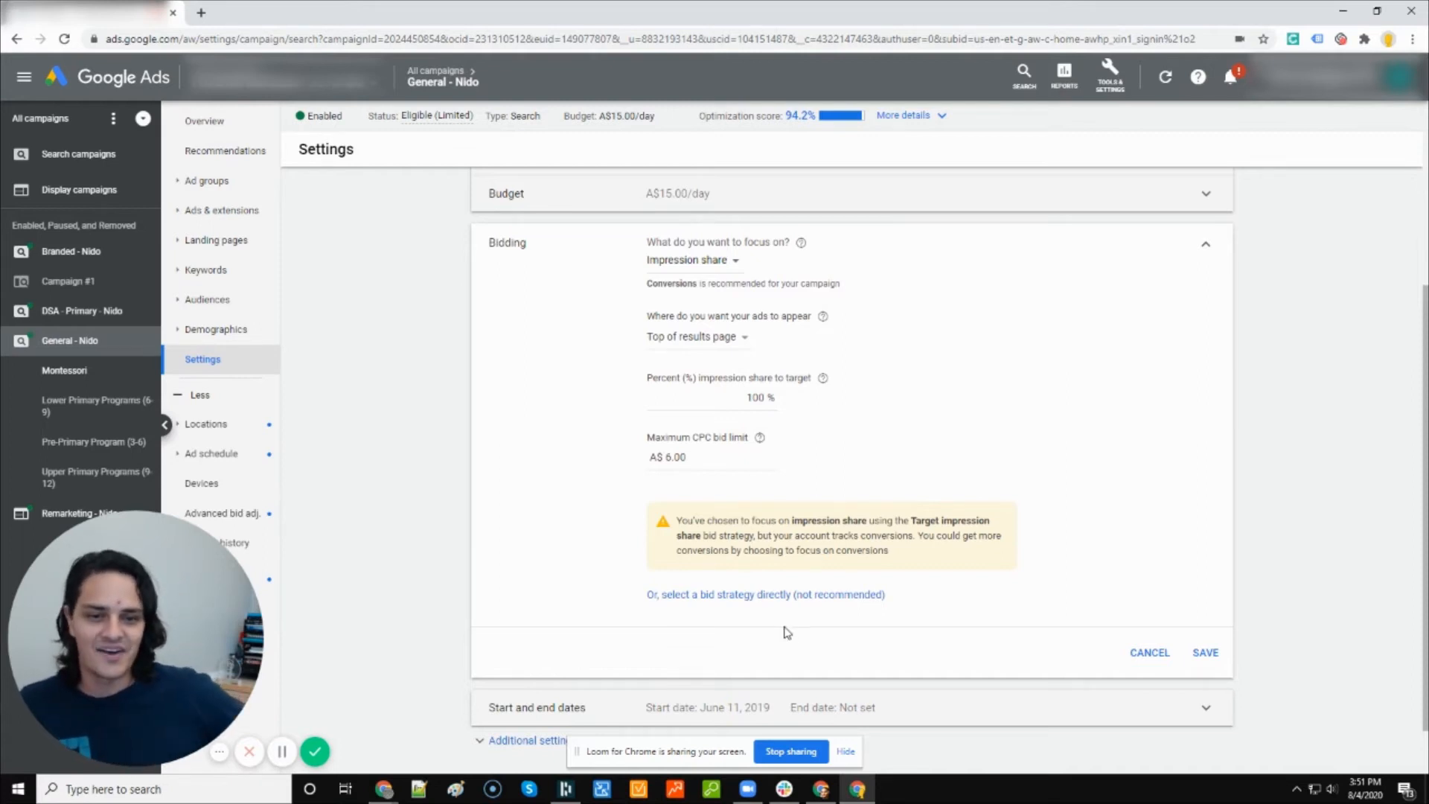
Switch to direct bid strategy selection and list the automated and manual strategies.
{"action": "left_click", "coordinate": [764, 594]}
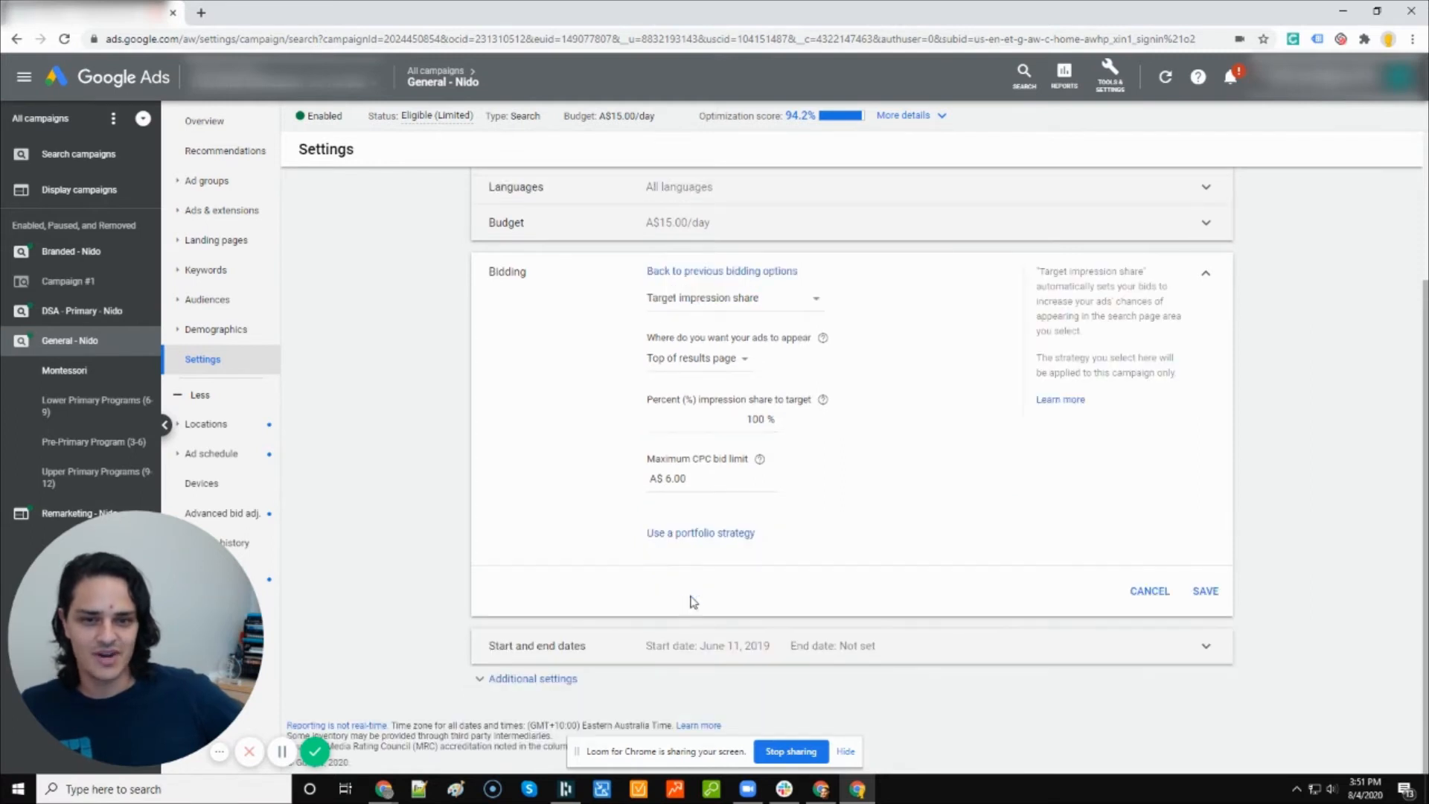
{"action": "left_click", "coordinate": [733, 298]}
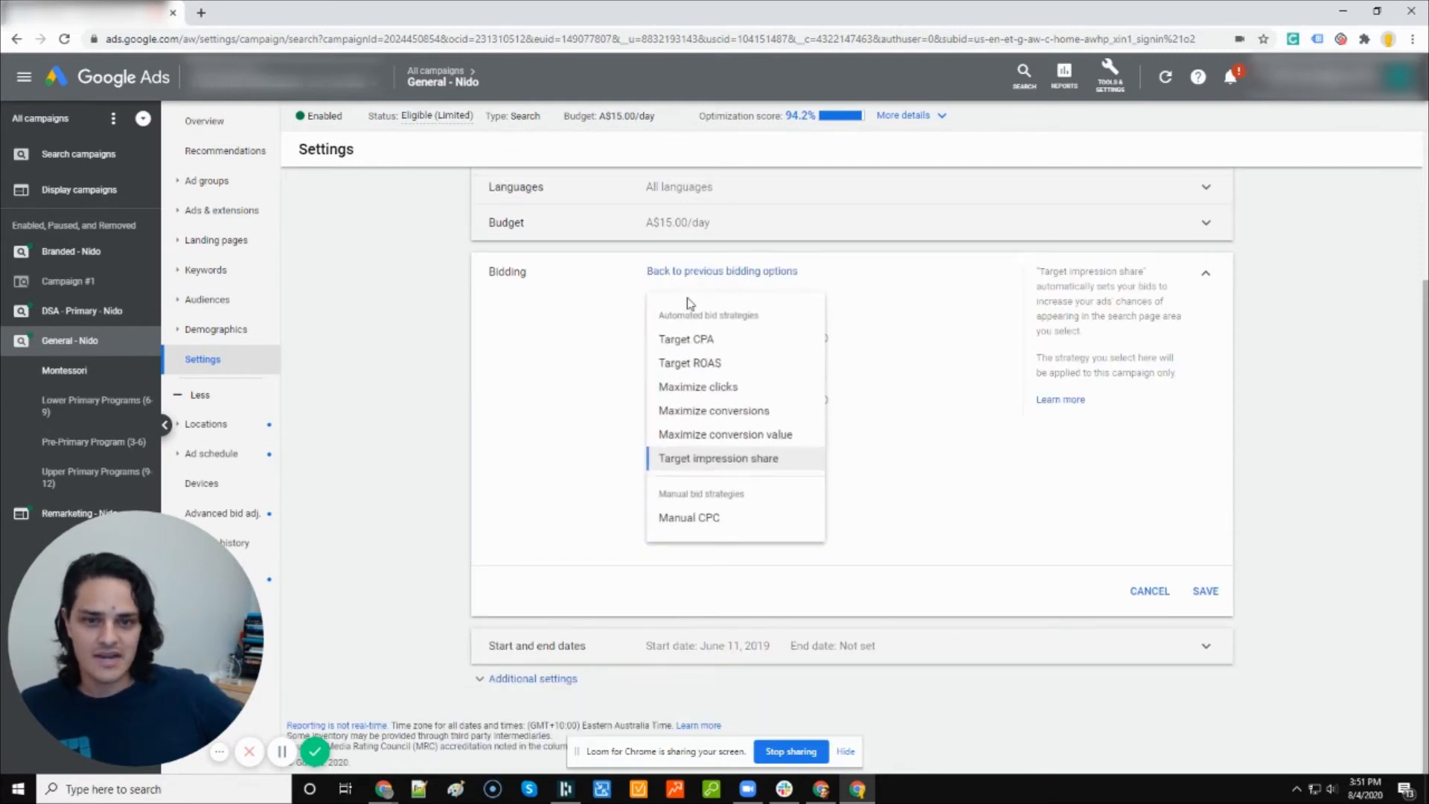
{"action": "mouse_move", "coordinate": [689, 362]}
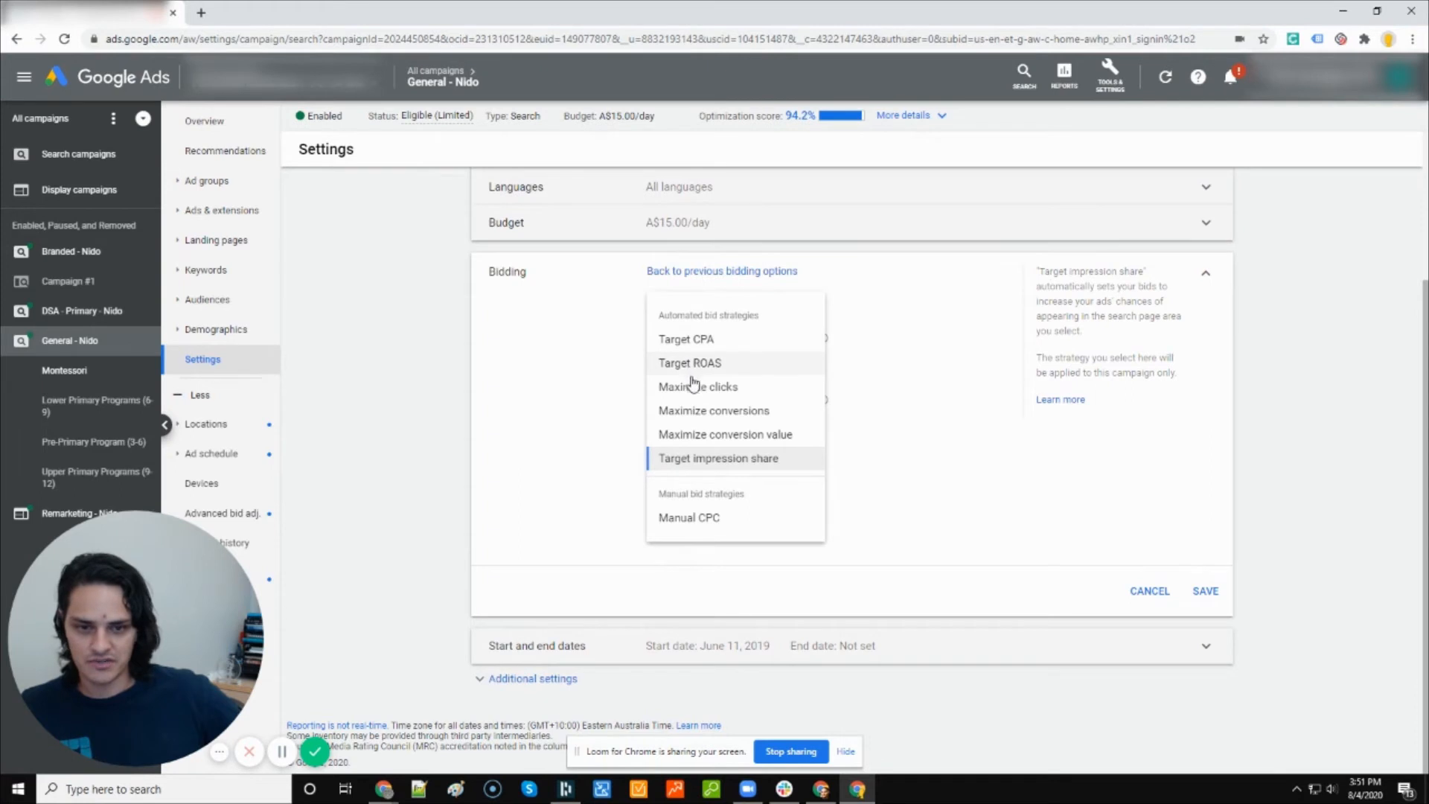
{"action": "mouse_move", "coordinate": [686, 339]}
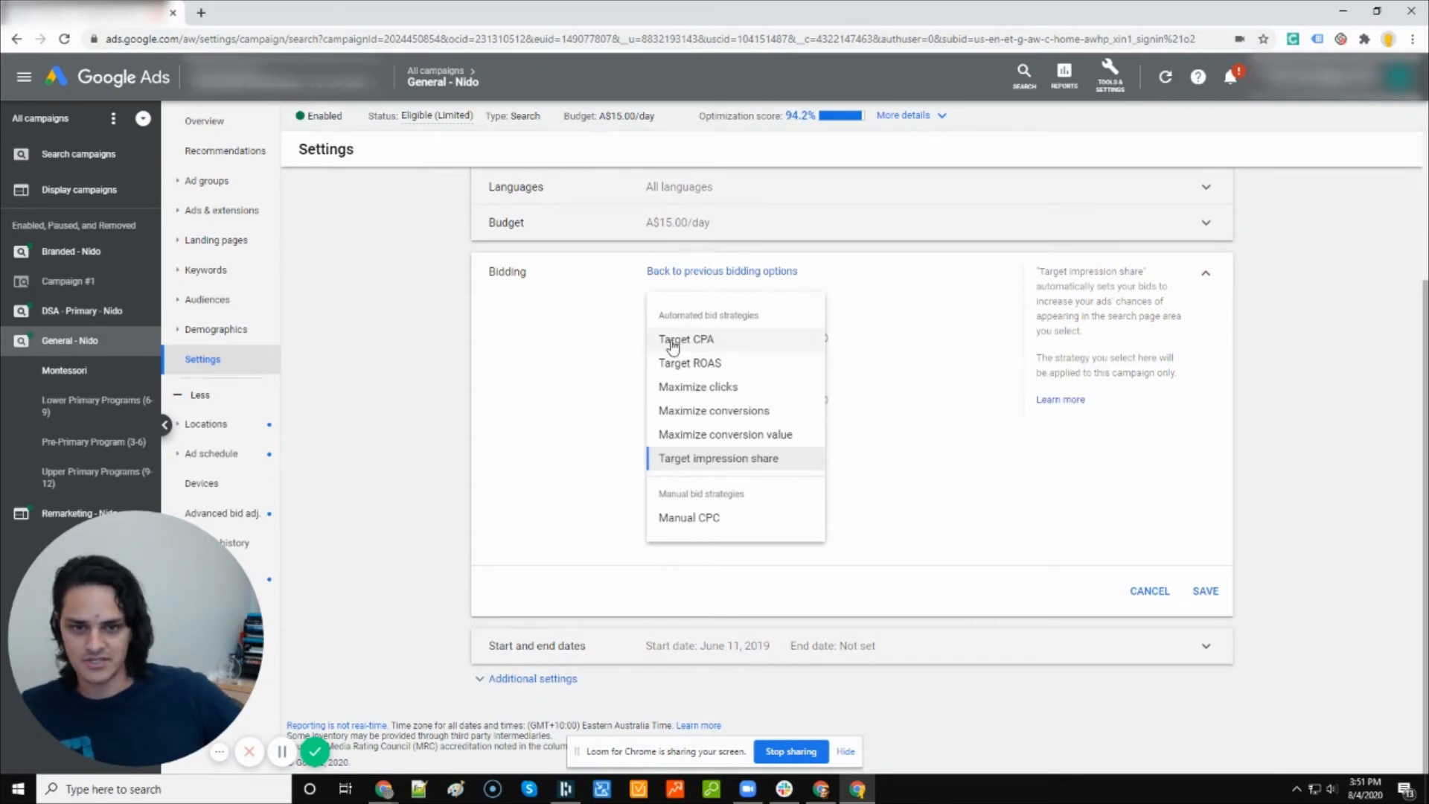
{"action": "mouse_move", "coordinate": [689, 362]}
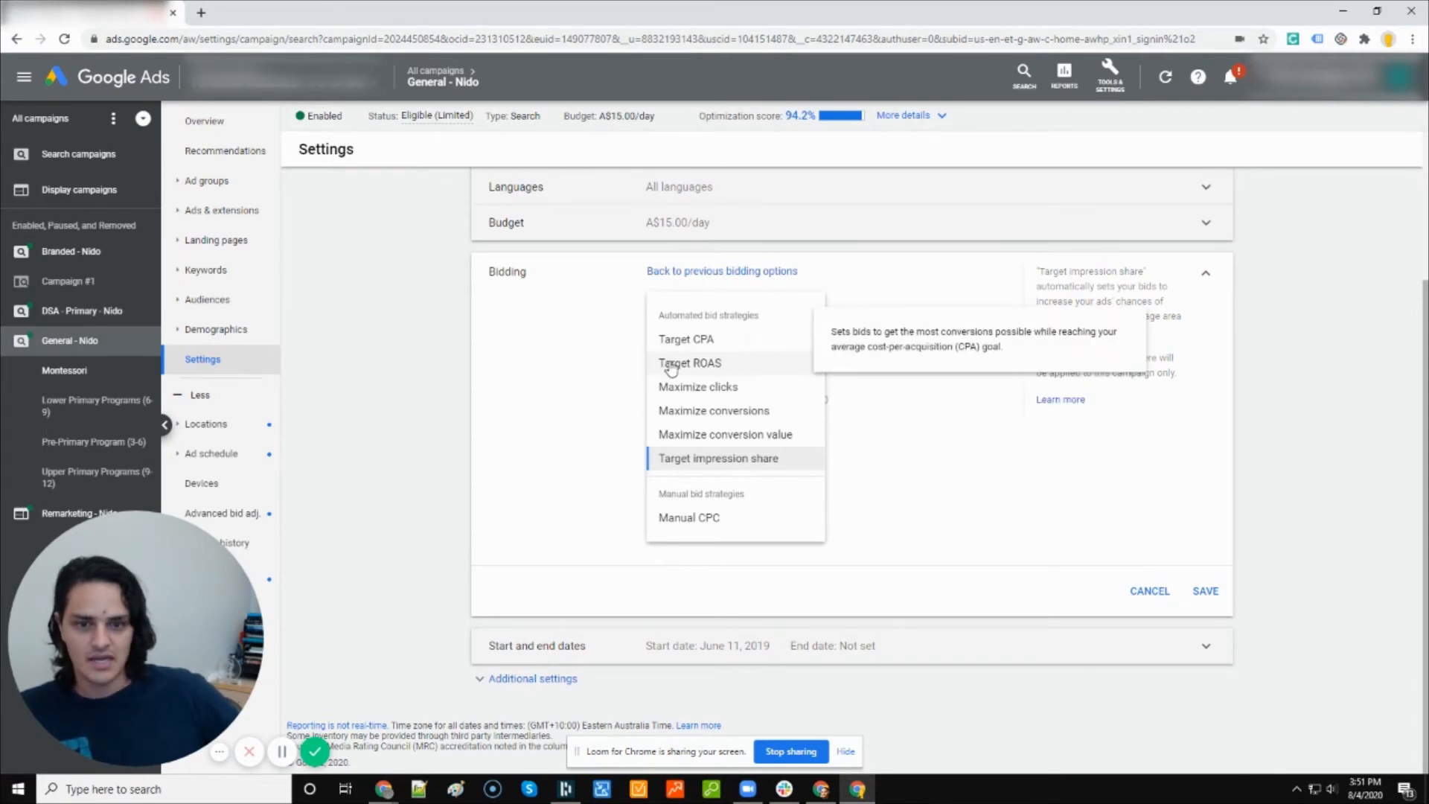
{"action": "mouse_move", "coordinate": [718, 457]}
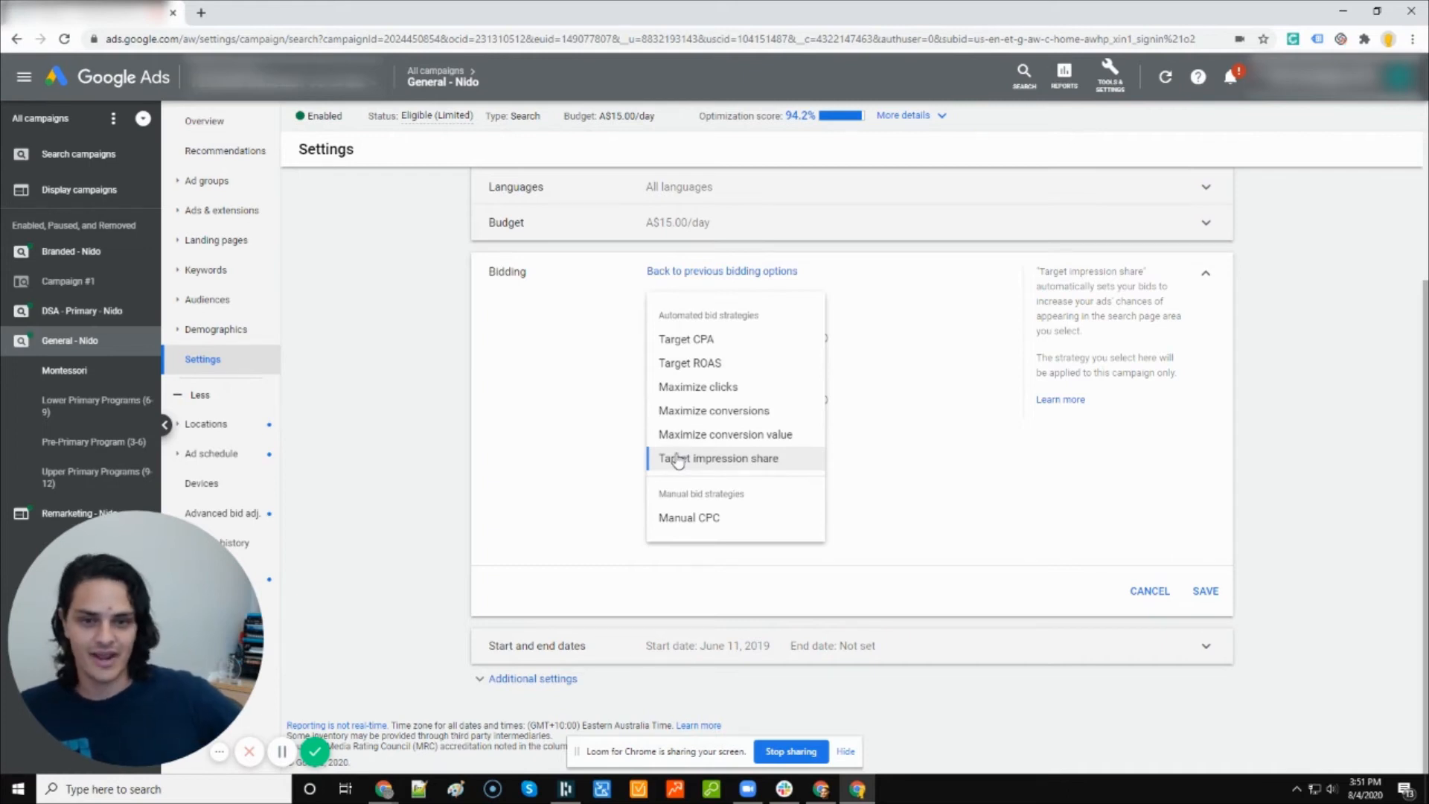
{"action": "mouse_move", "coordinate": [724, 471]}
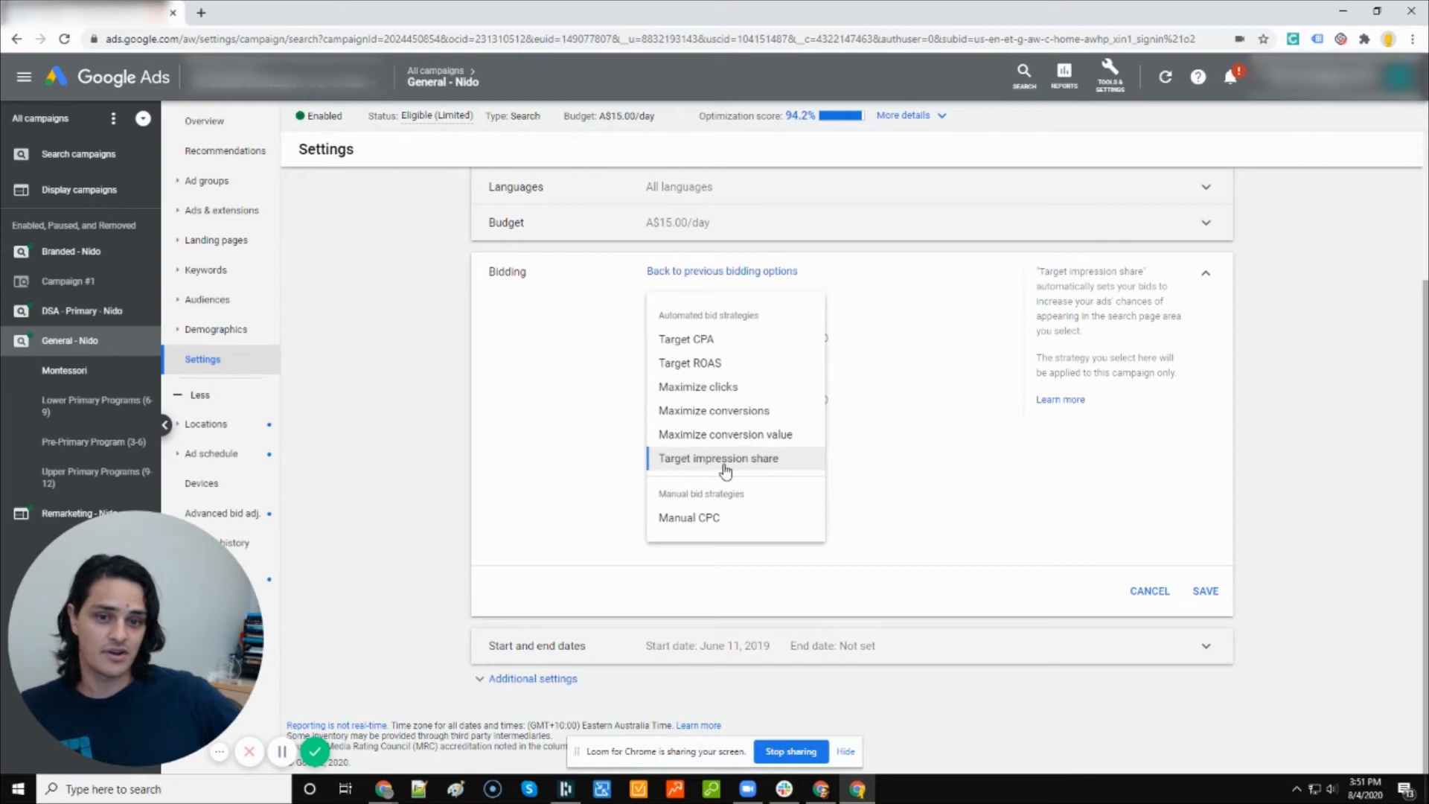
{"action": "mouse_move", "coordinate": [698, 386]}
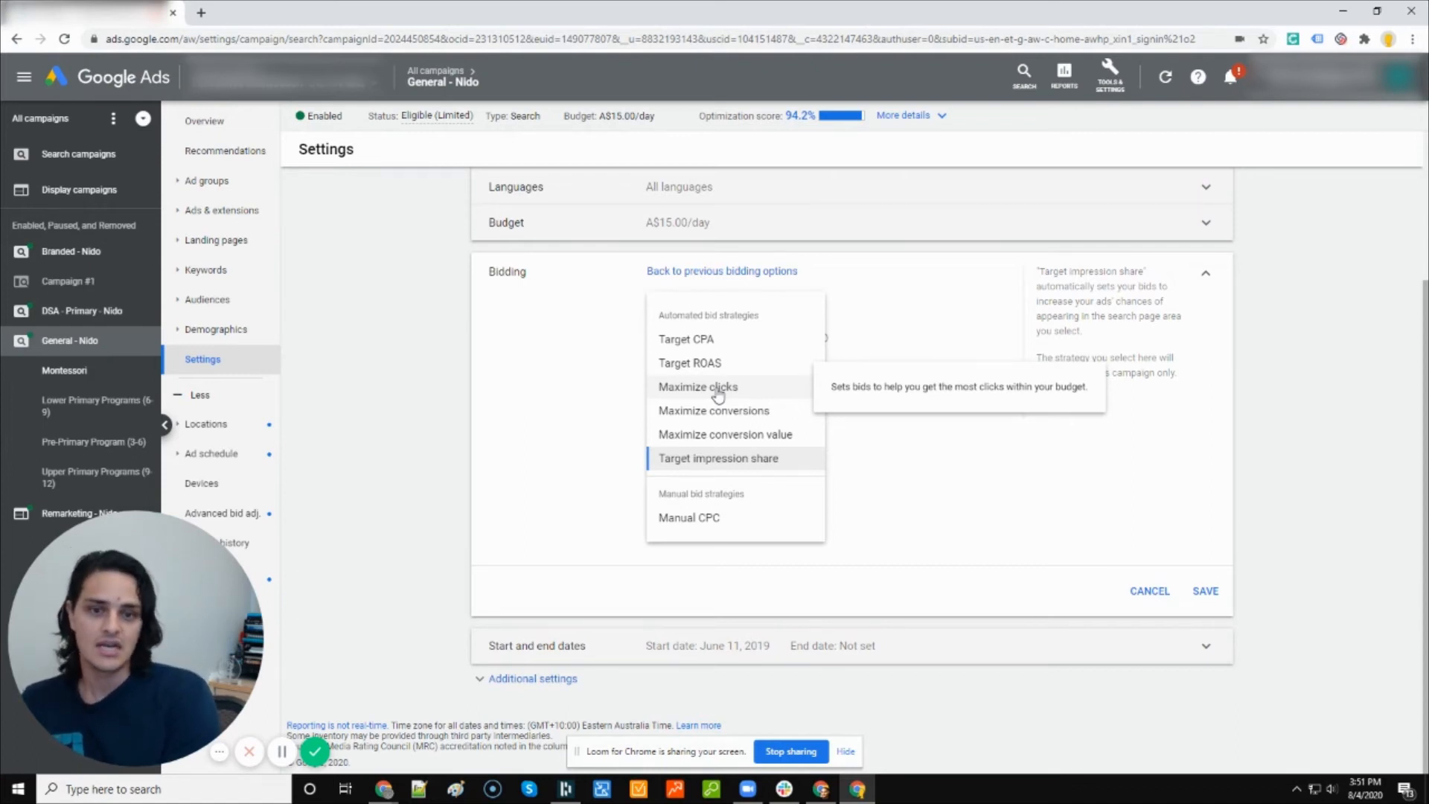
{"action": "mouse_move", "coordinate": [758, 473]}
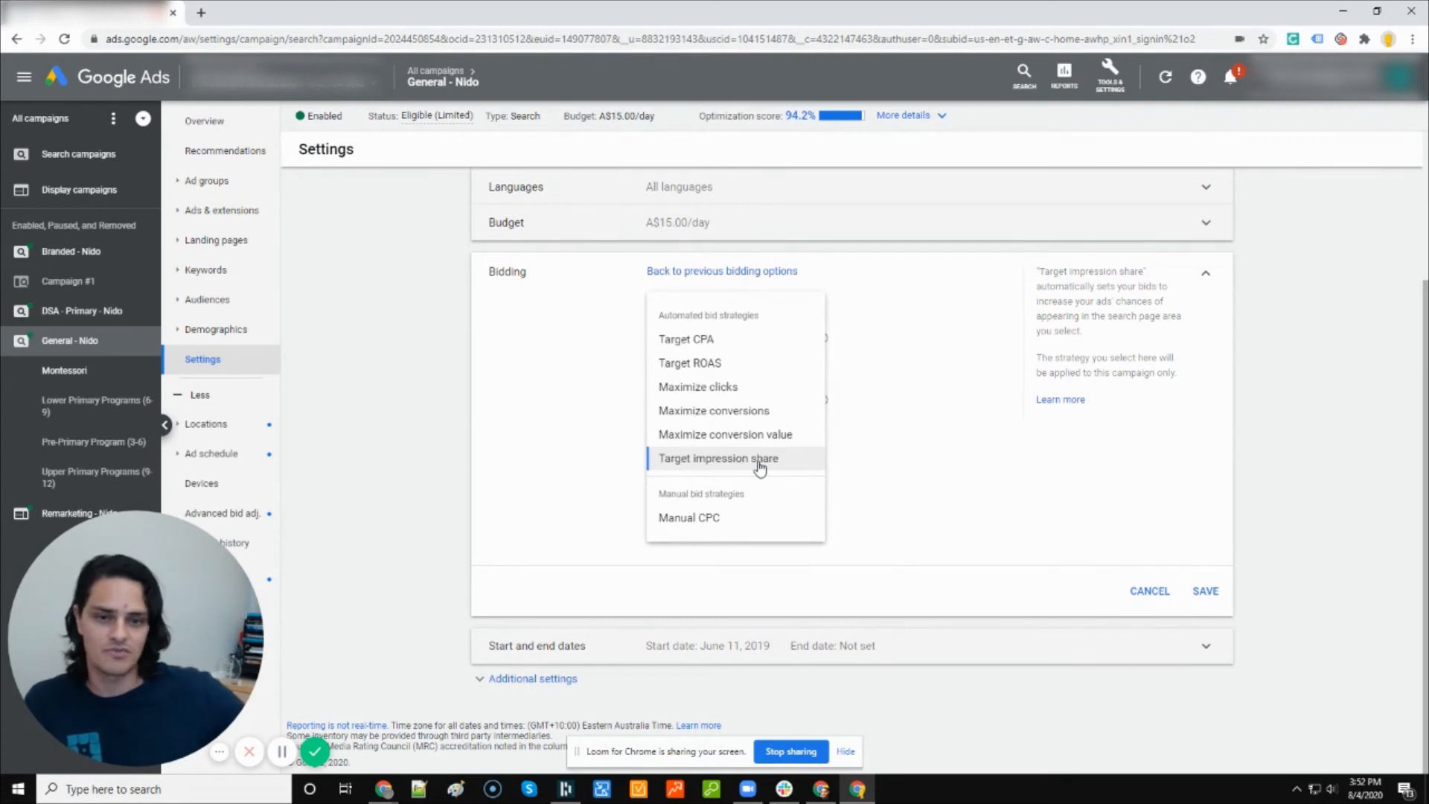
{"action": "mouse_move", "coordinate": [598, 453]}
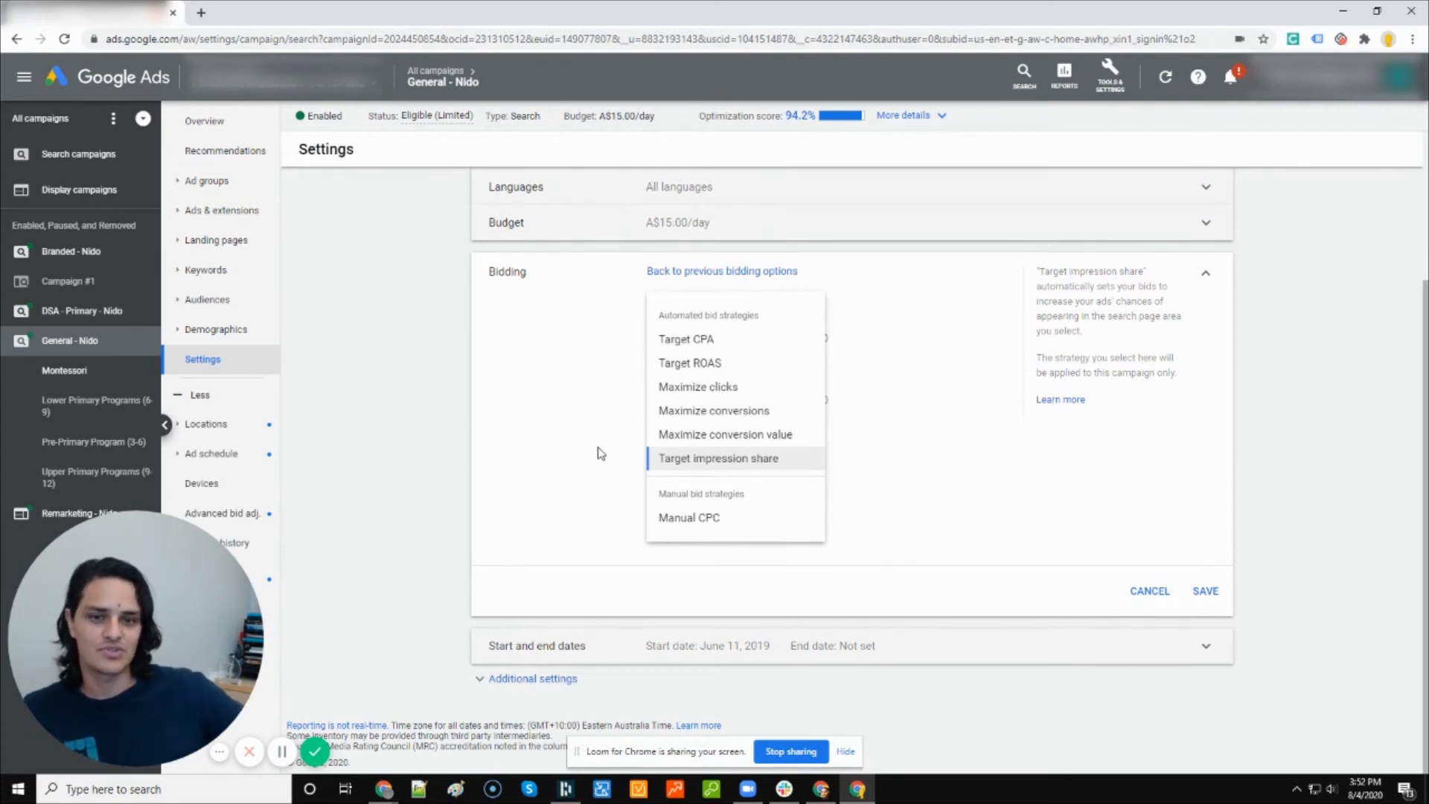
{"action": "mouse_move", "coordinate": [720, 518]}
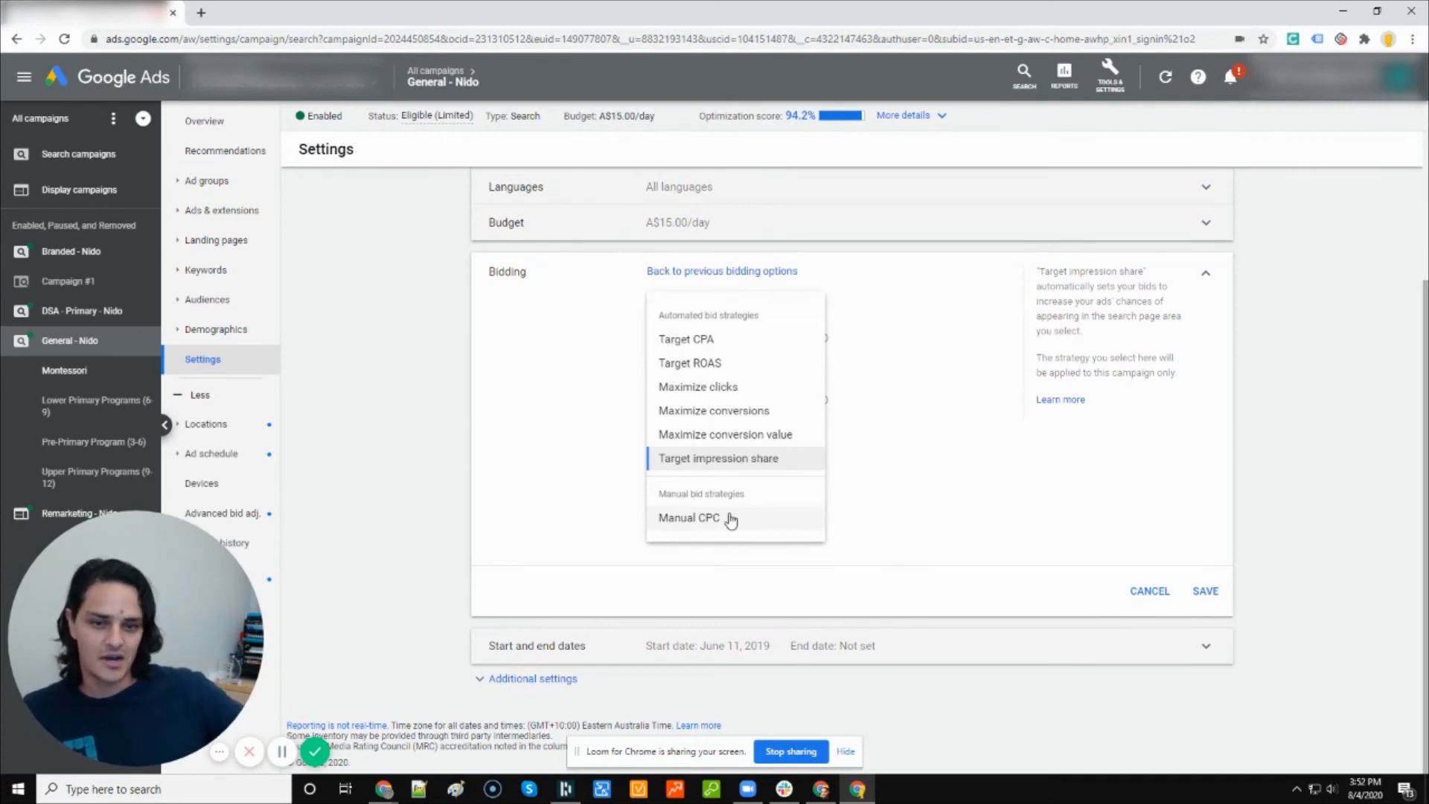
Keep Target impression share selected and cancel the Bidding panel edits.
{"action": "left_click", "coordinate": [717, 458]}
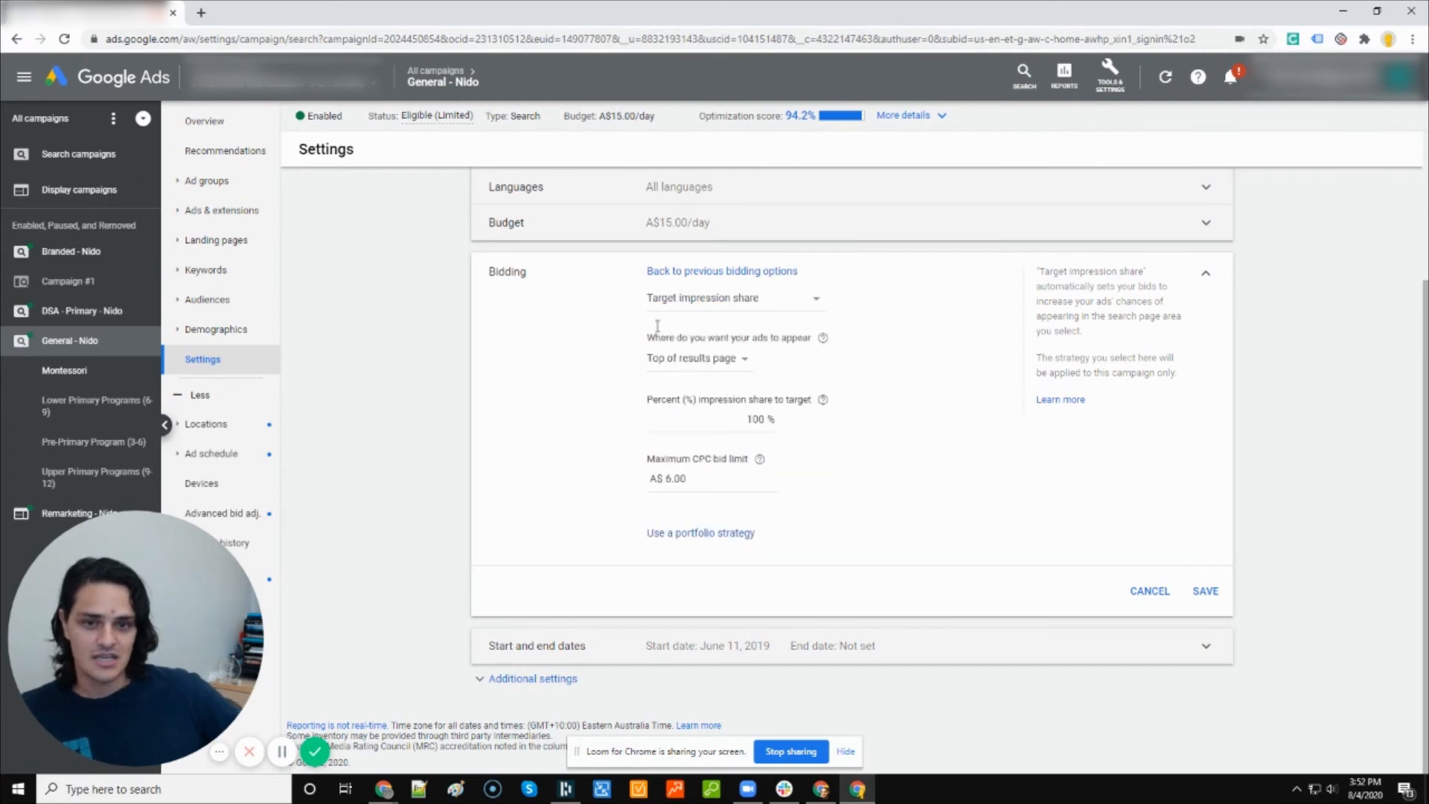
{"action": "mouse_move", "coordinate": [1054, 575]}
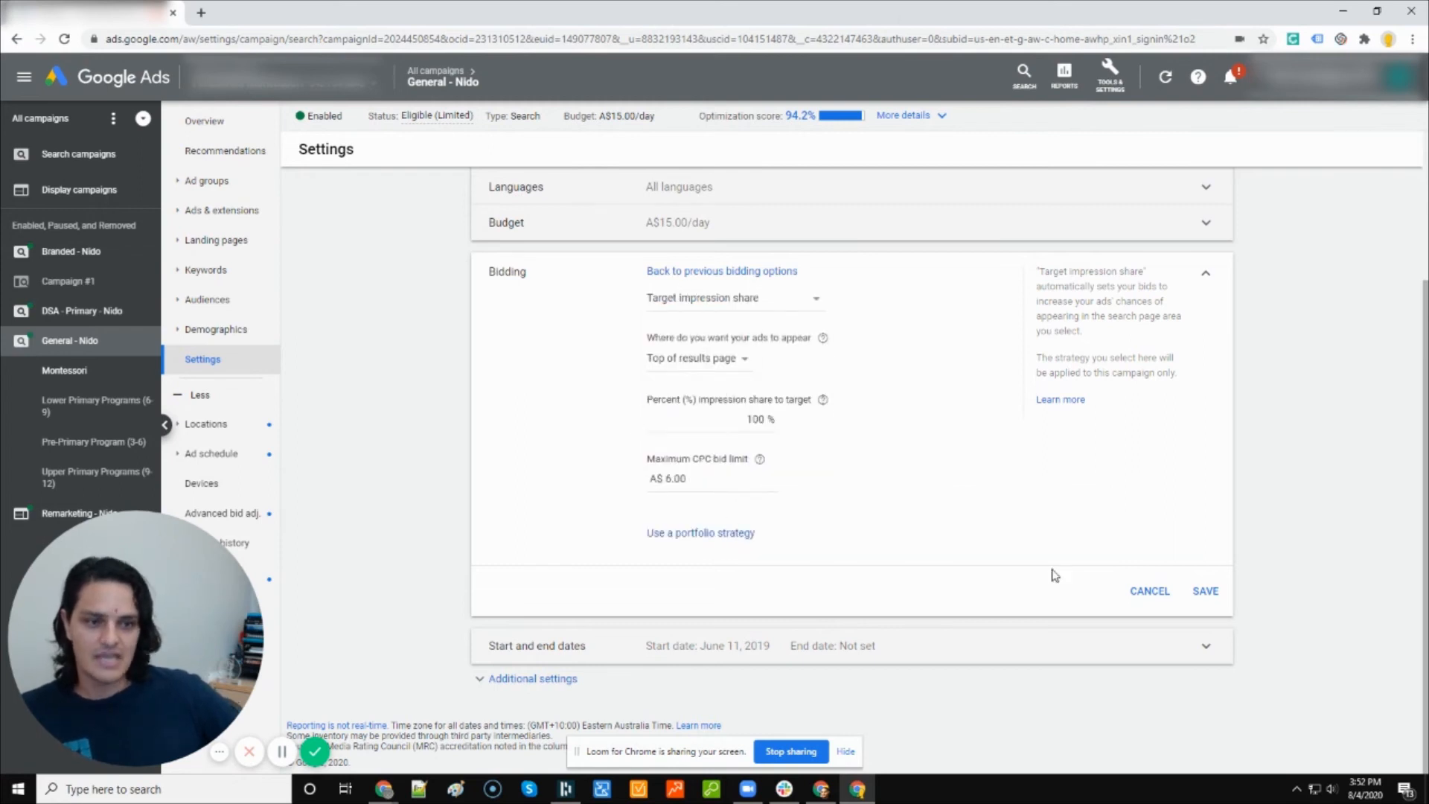
{"action": "mouse_move", "coordinate": [1045, 541]}
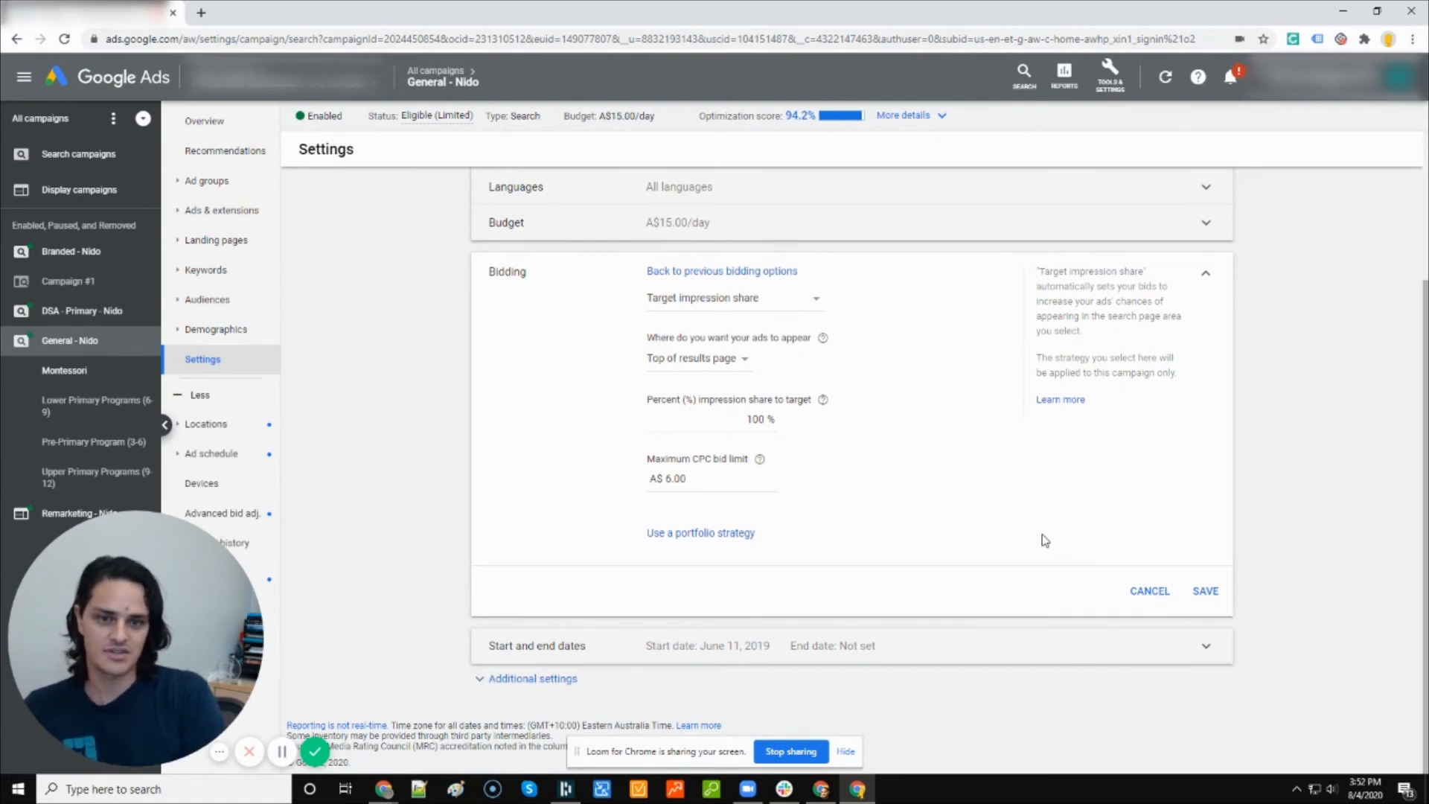
{"action": "left_click", "coordinate": [1149, 590]}
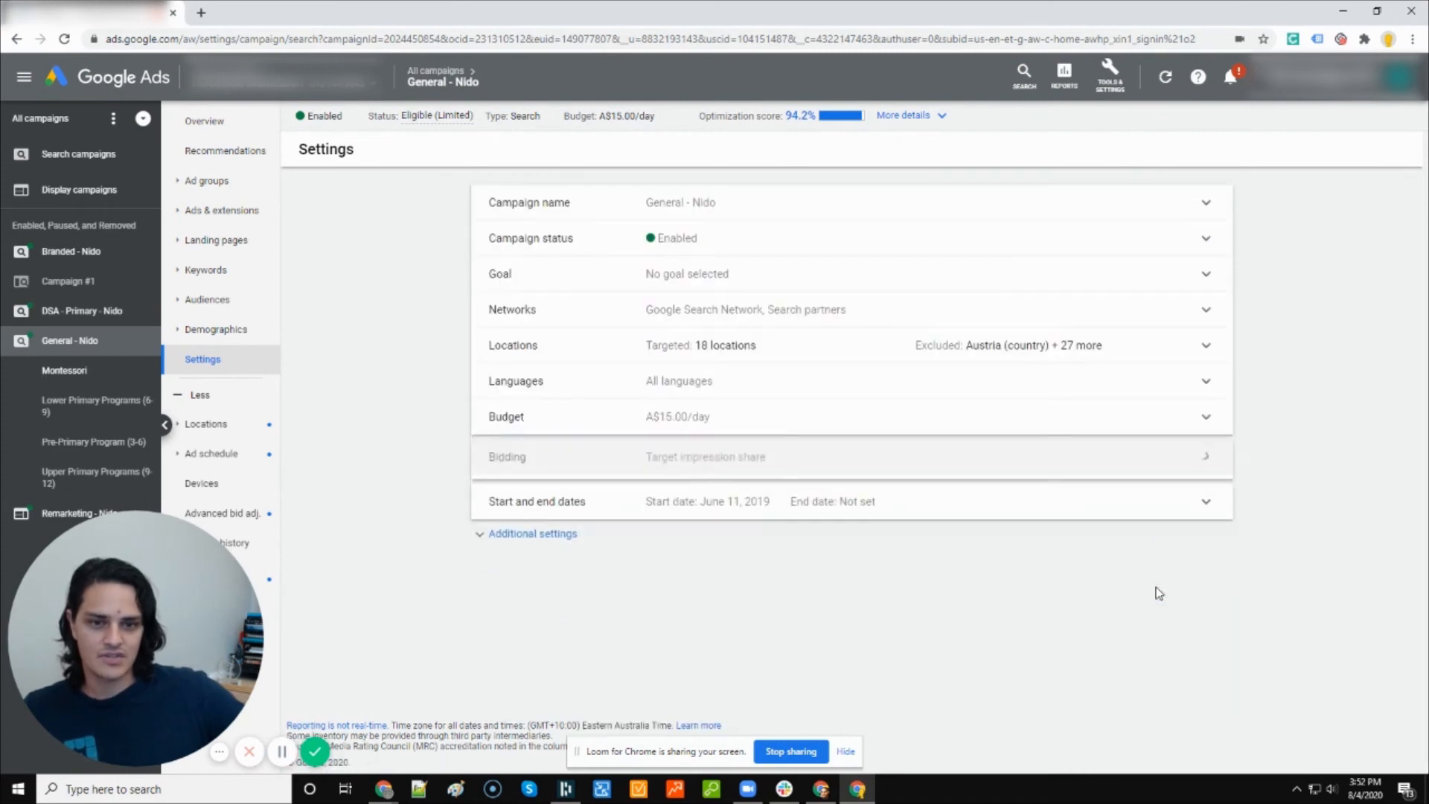
{"action": "left_click", "coordinate": [1204, 456]}
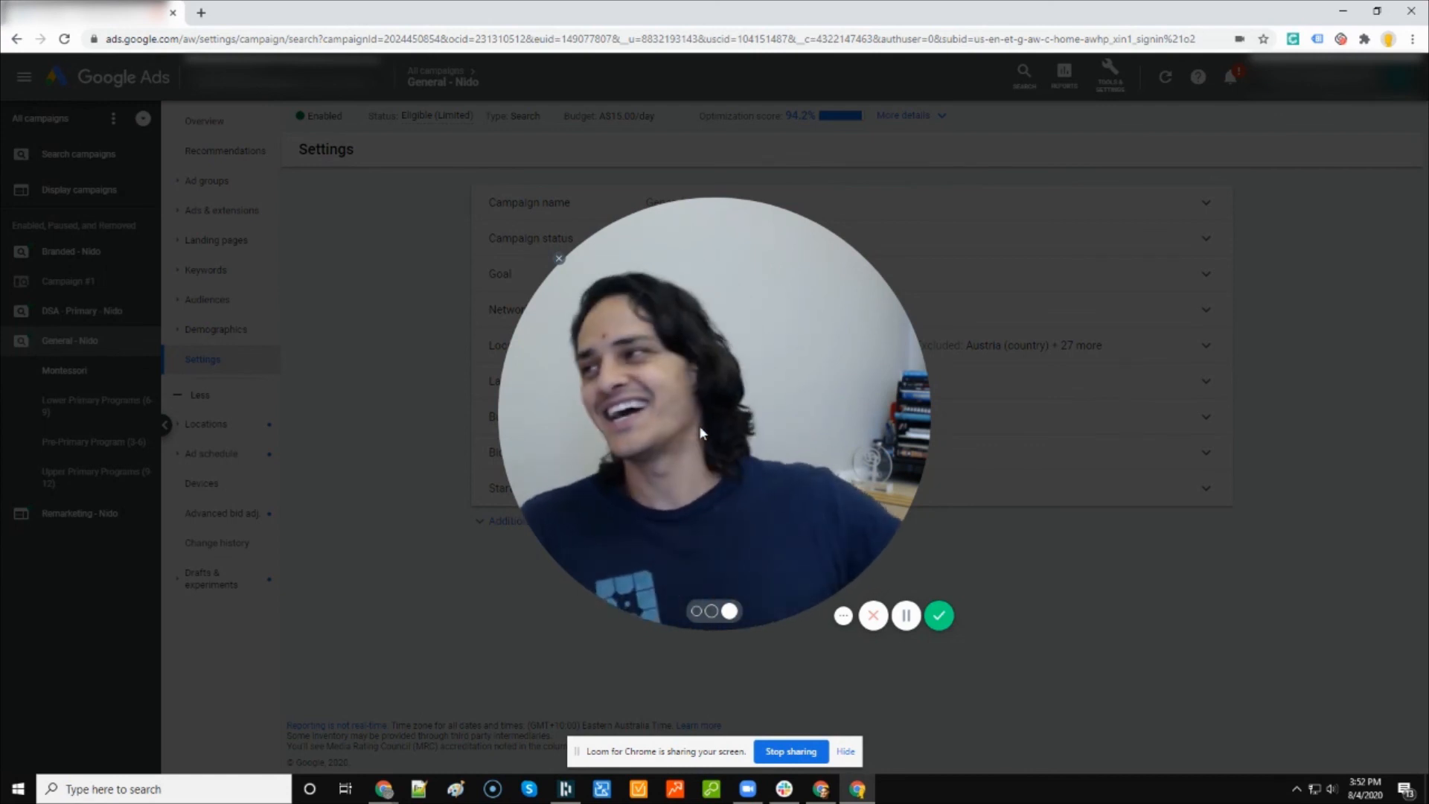
{"action": "mouse_move", "coordinate": [938, 616]}
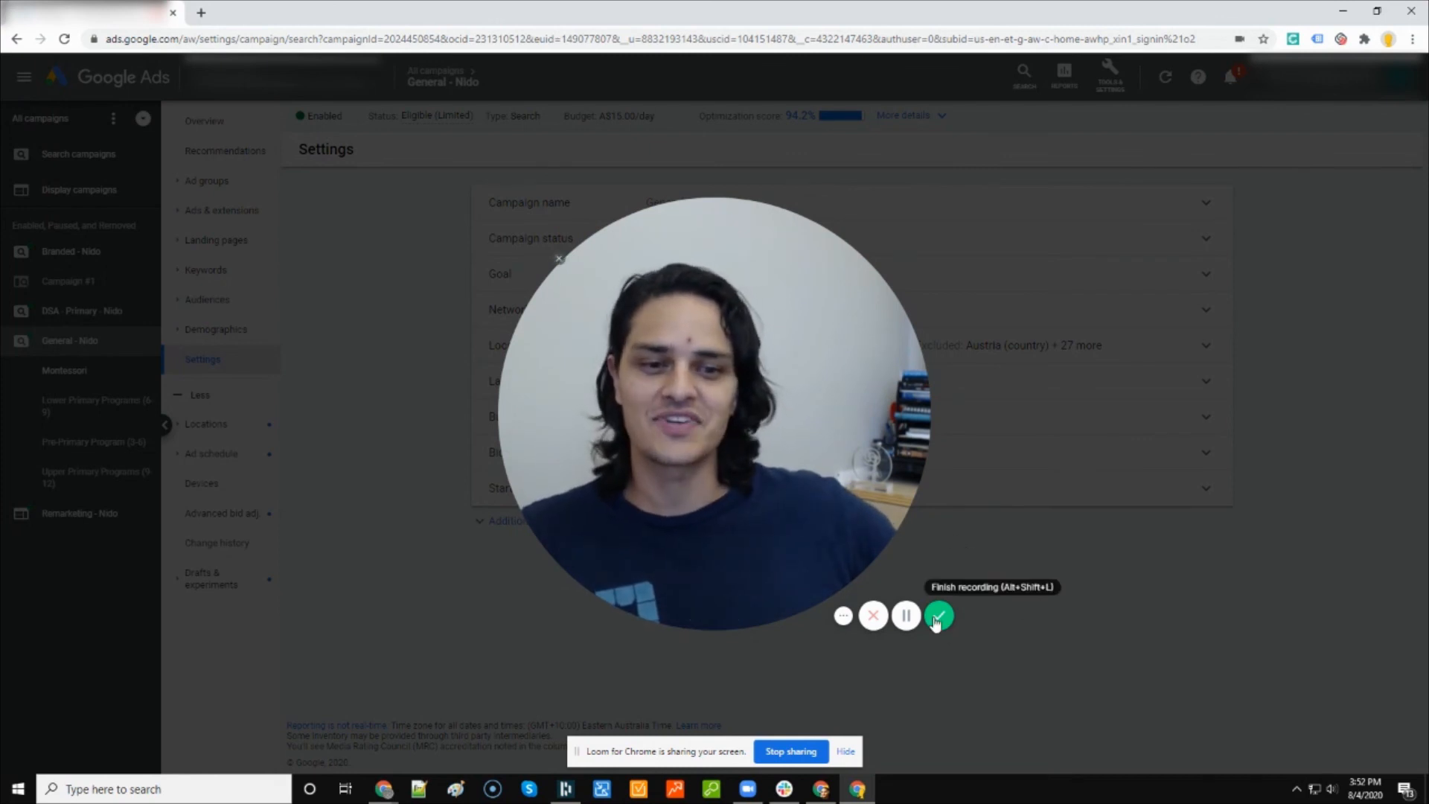